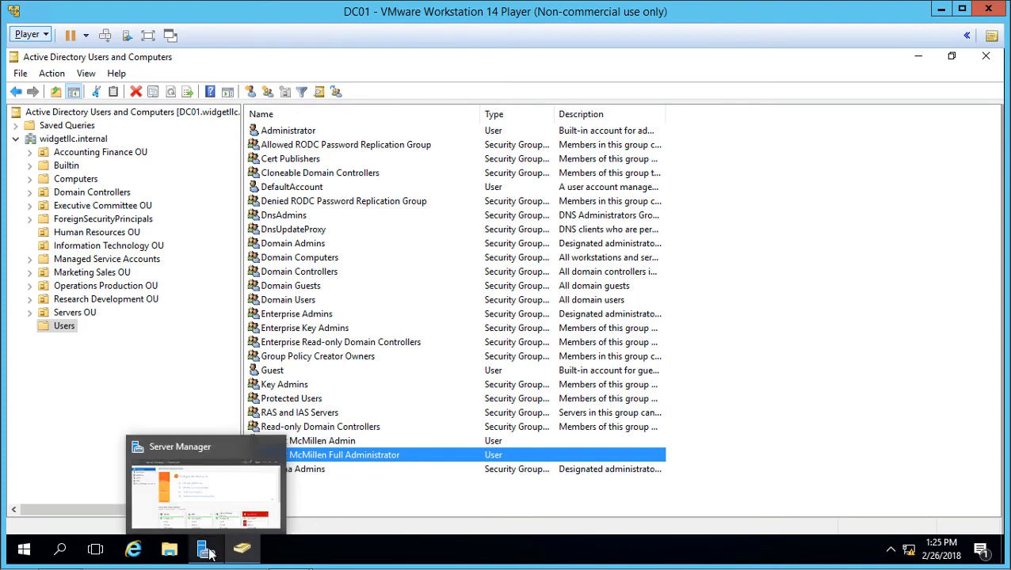
# - Return to the Server Manager dashboard and list its administrative tools with the Active Directory entries
pyautogui.click(206, 549)
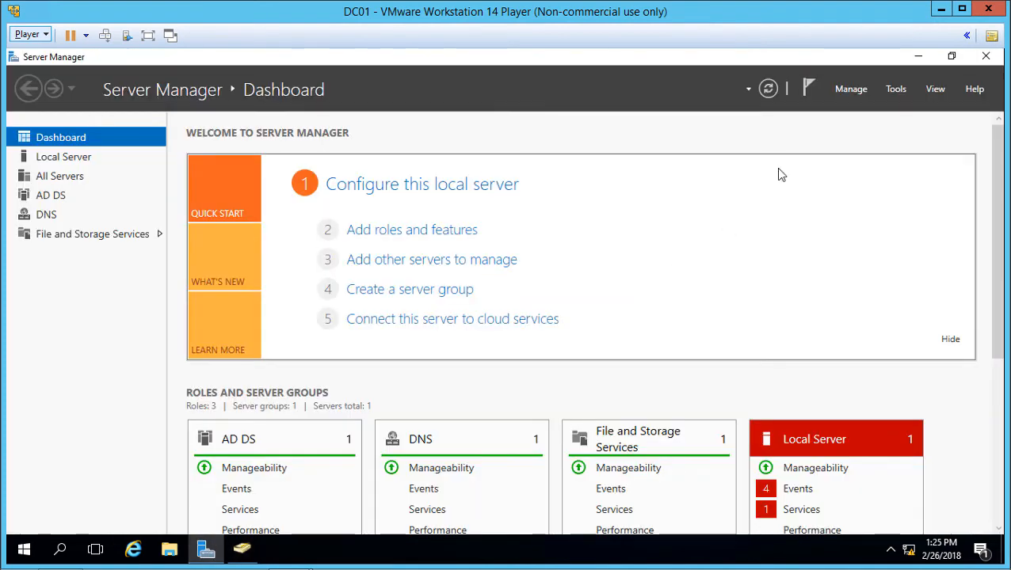
pyautogui.moveTo(818, 152)
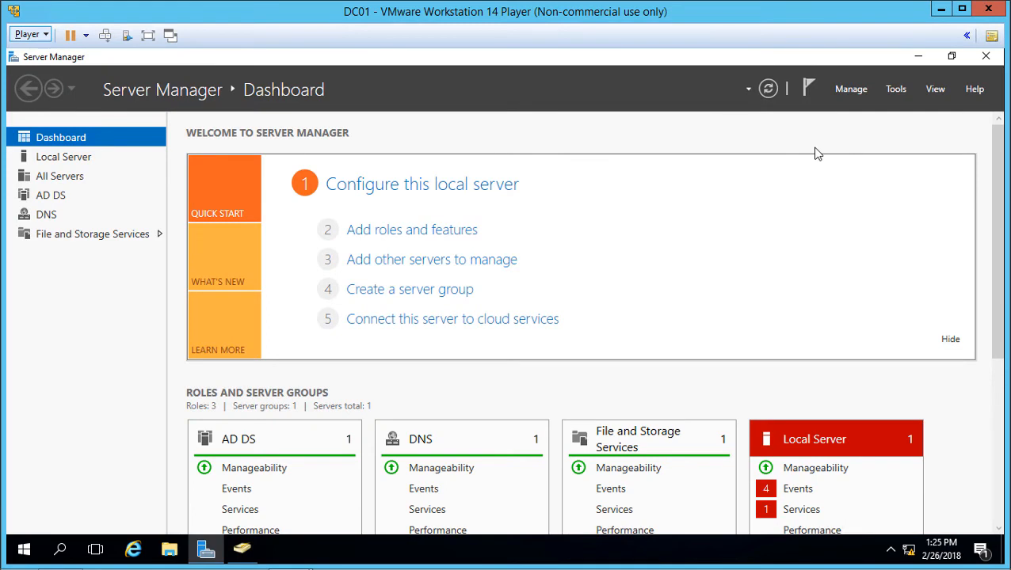
pyautogui.click(895, 88)
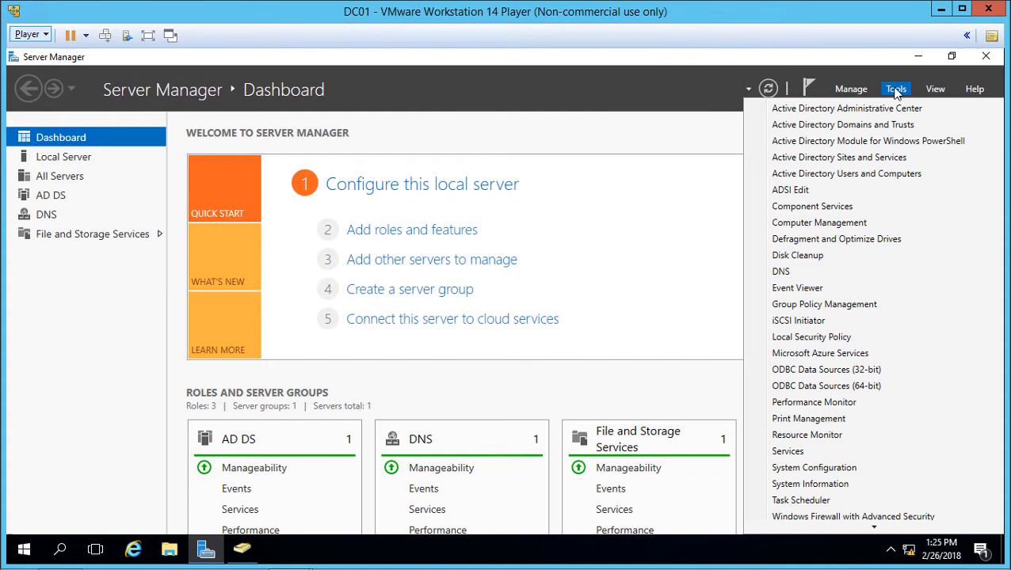
pyautogui.moveTo(897, 149)
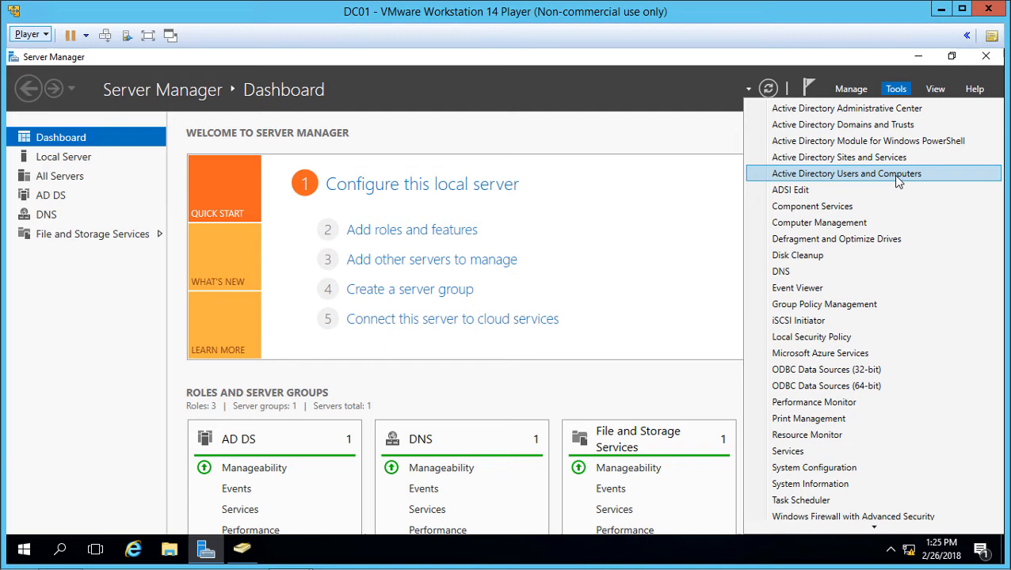
pyautogui.moveTo(843, 127)
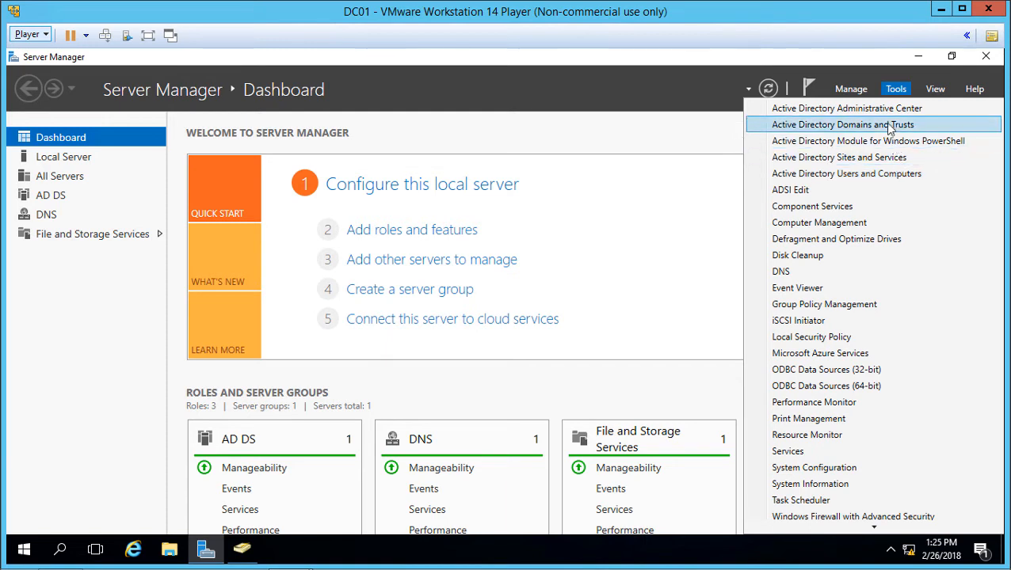
pyautogui.moveTo(862, 110)
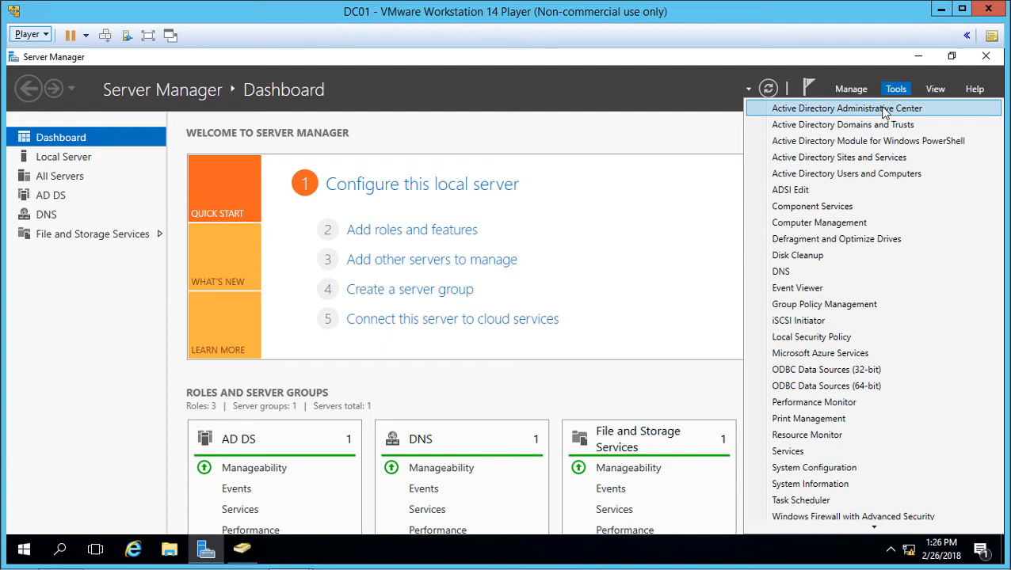
pyautogui.moveTo(866, 112)
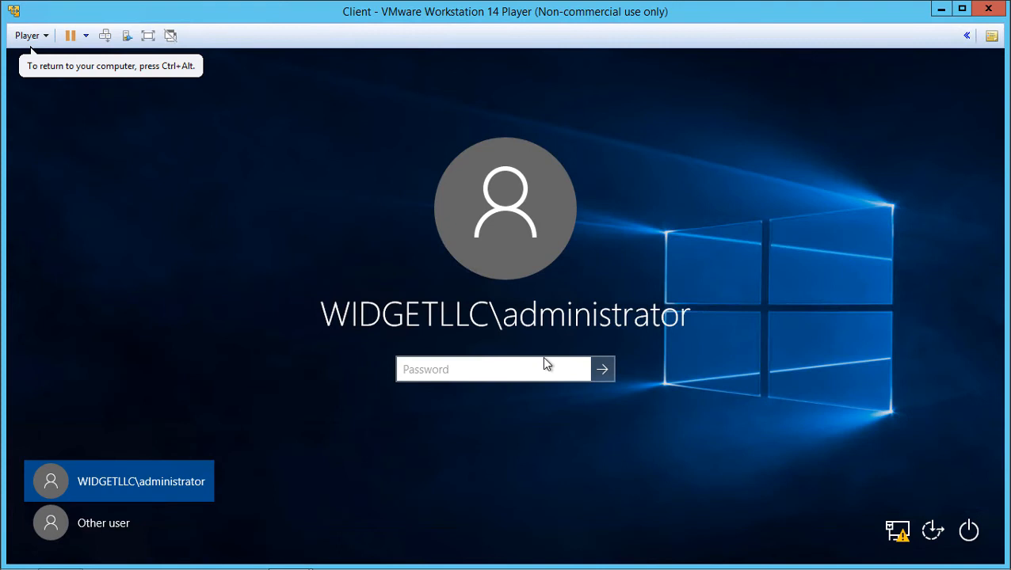
# - Begin entering the WIDGETLLC administrator's password on the client VM's Windows 10 sign-in screen
pyautogui.click(602, 367)
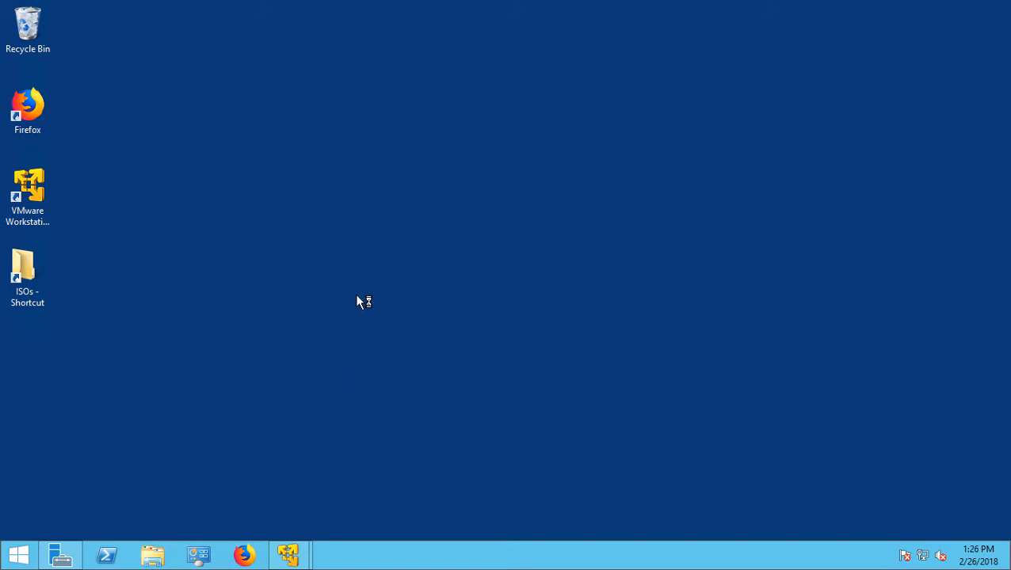
pyautogui.moveTo(415, 215)
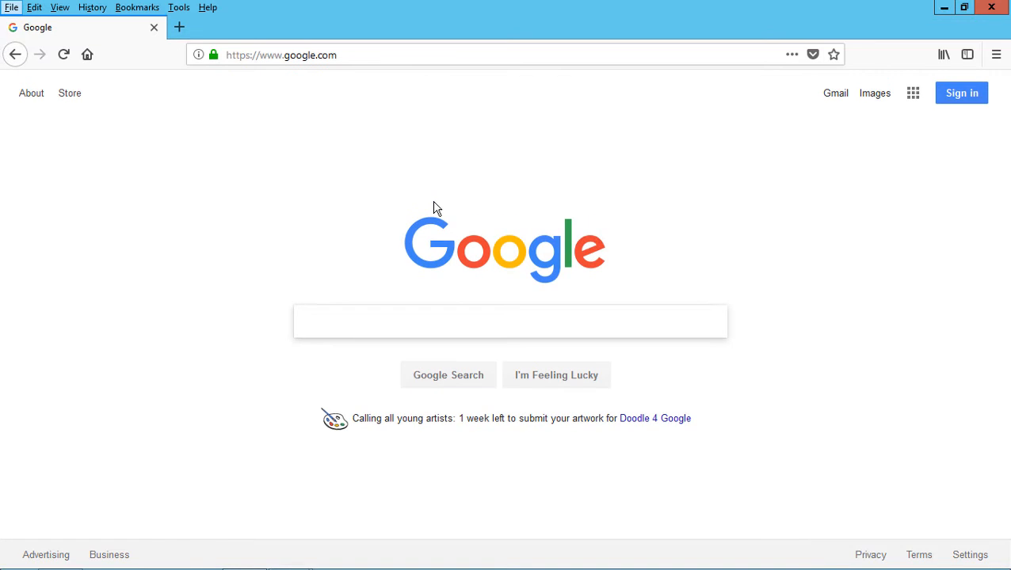
# - Google 'remote tool for administration windows 10' and go to Microsoft's RSAT for Windows 10 download result
pyautogui.write('remote tool for')
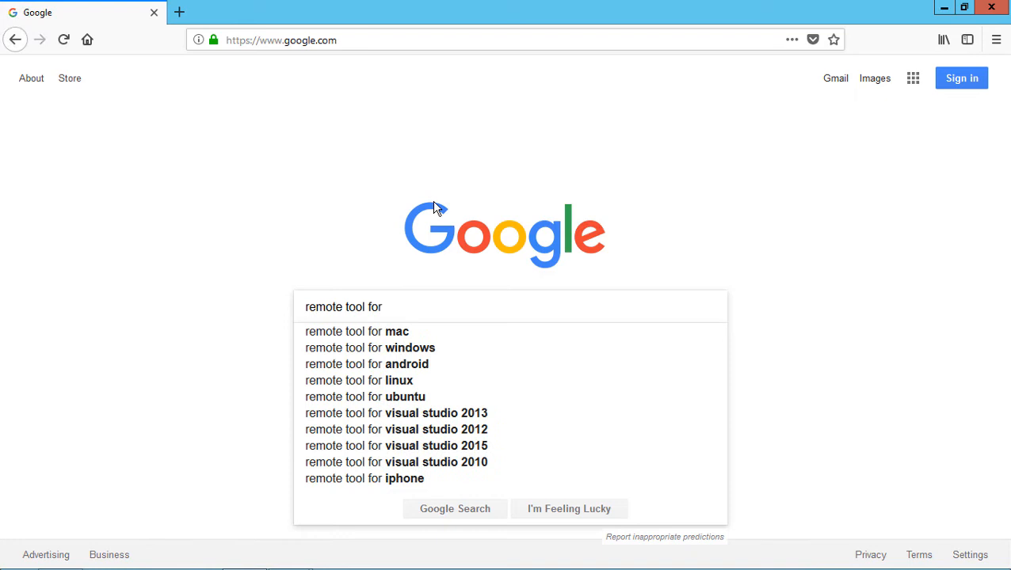
pyautogui.write('administration windows 10')
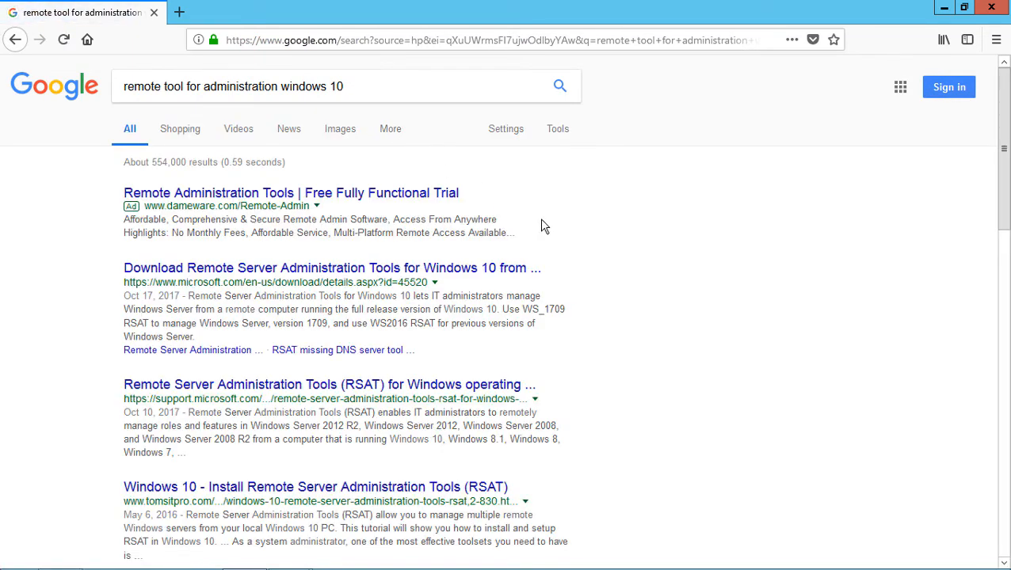
pyautogui.moveTo(602, 252)
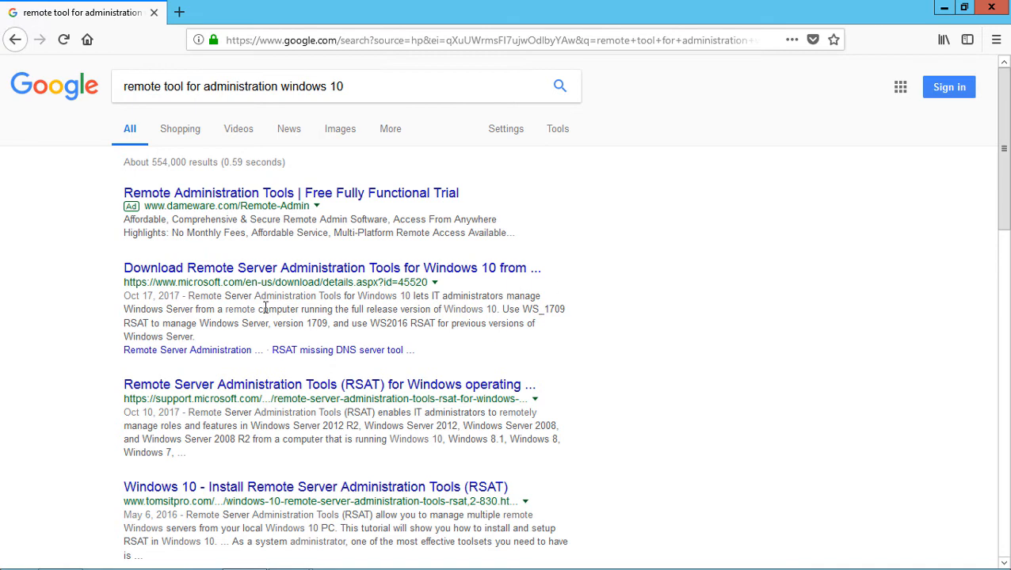
pyautogui.moveTo(279, 282)
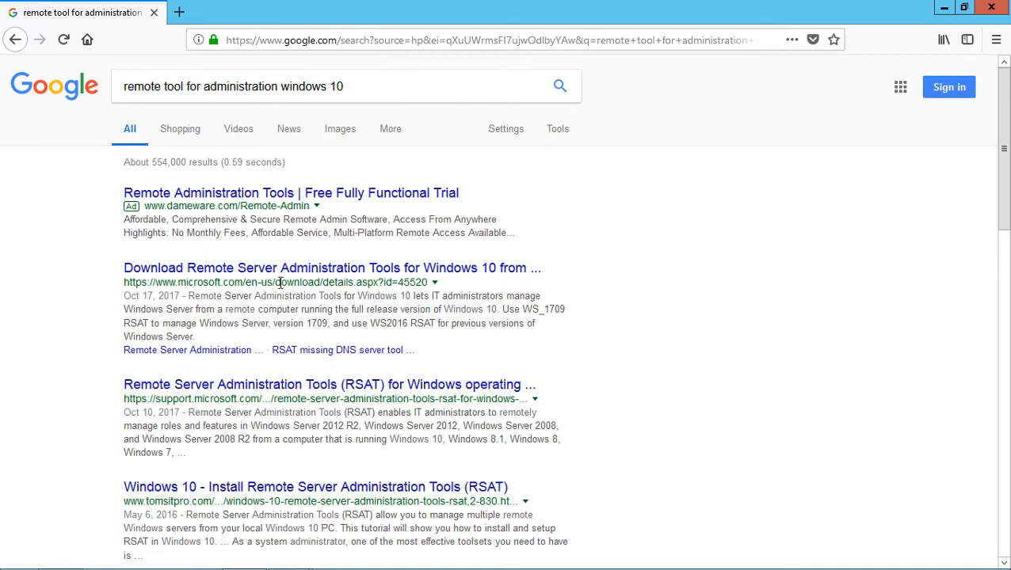
pyautogui.moveTo(356, 273)
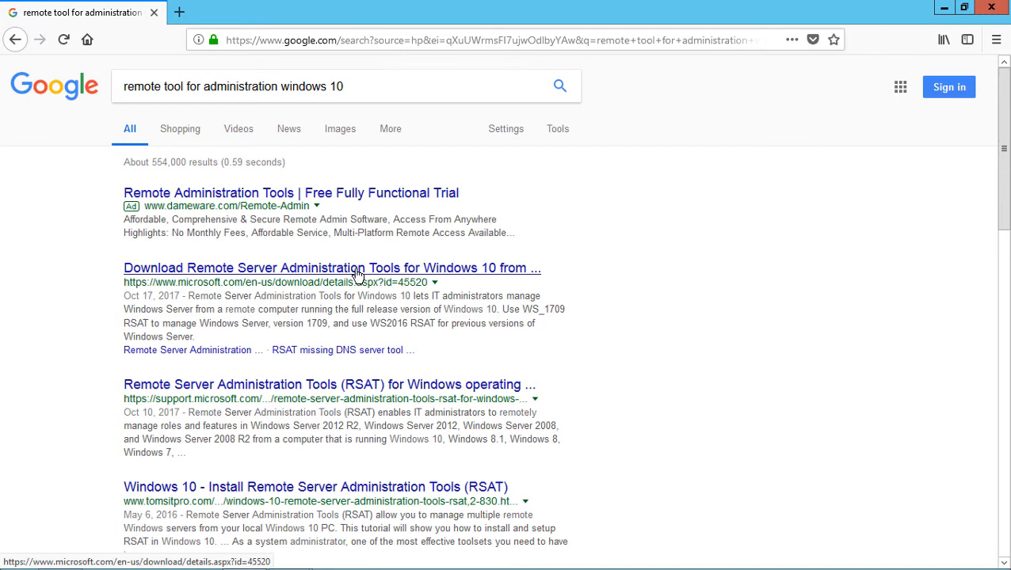
pyautogui.click(355, 268)
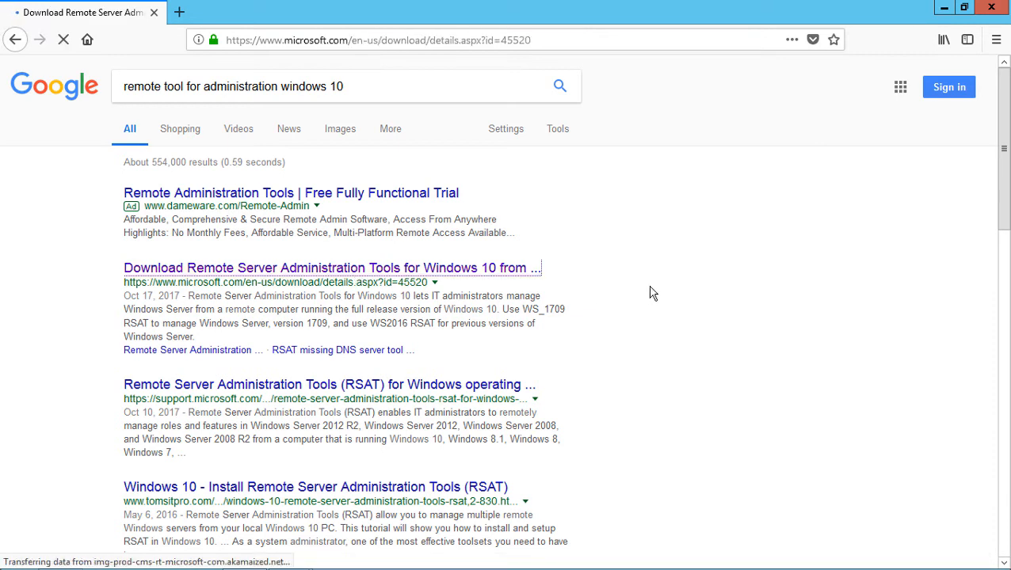
# - Choose the WindowsTH-RSAT_WS2016-x64.msu package on Microsoft Download Center and proceed to download it
pyautogui.click(329, 267)
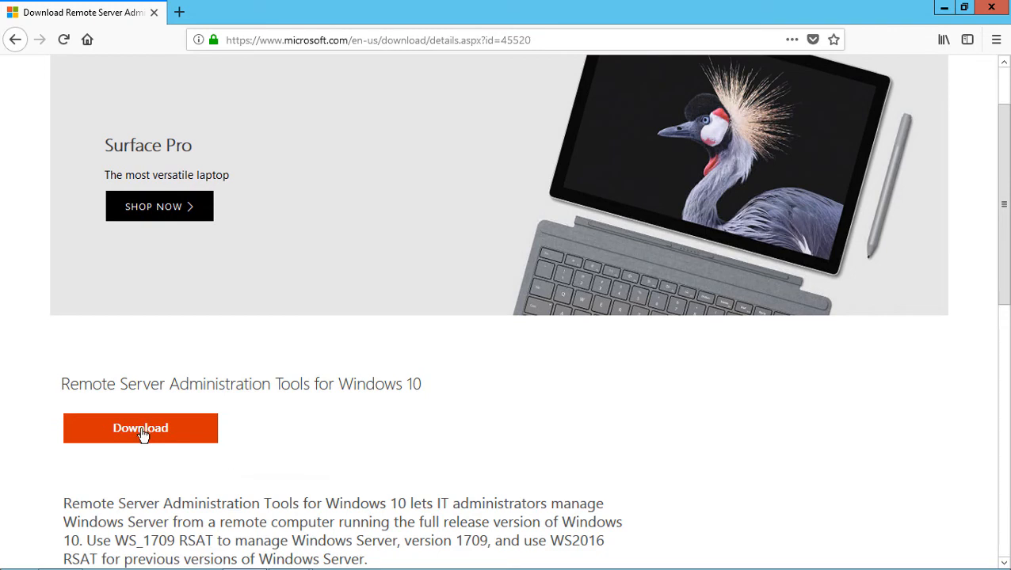
pyautogui.click(139, 428)
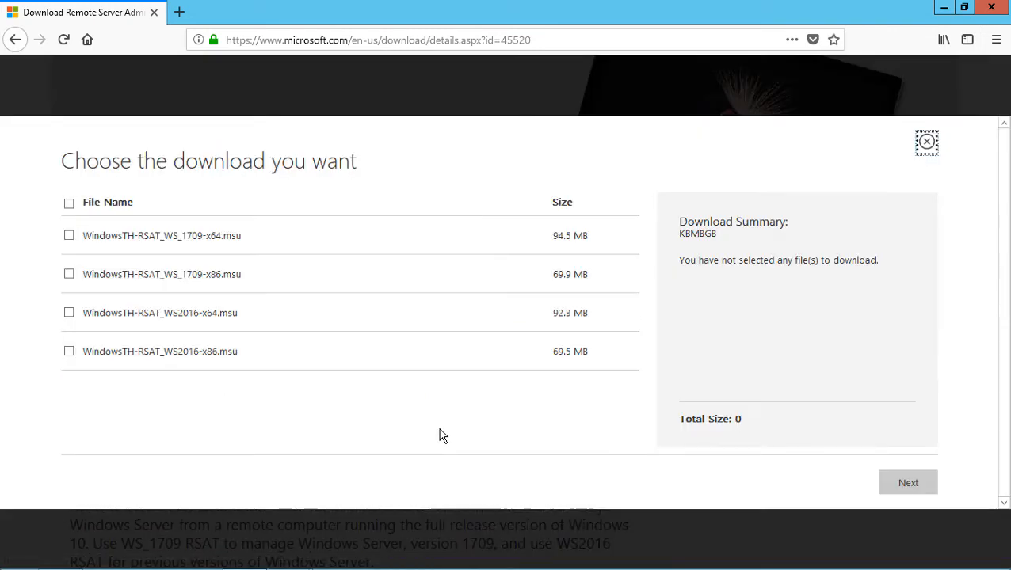
pyautogui.moveTo(377, 419)
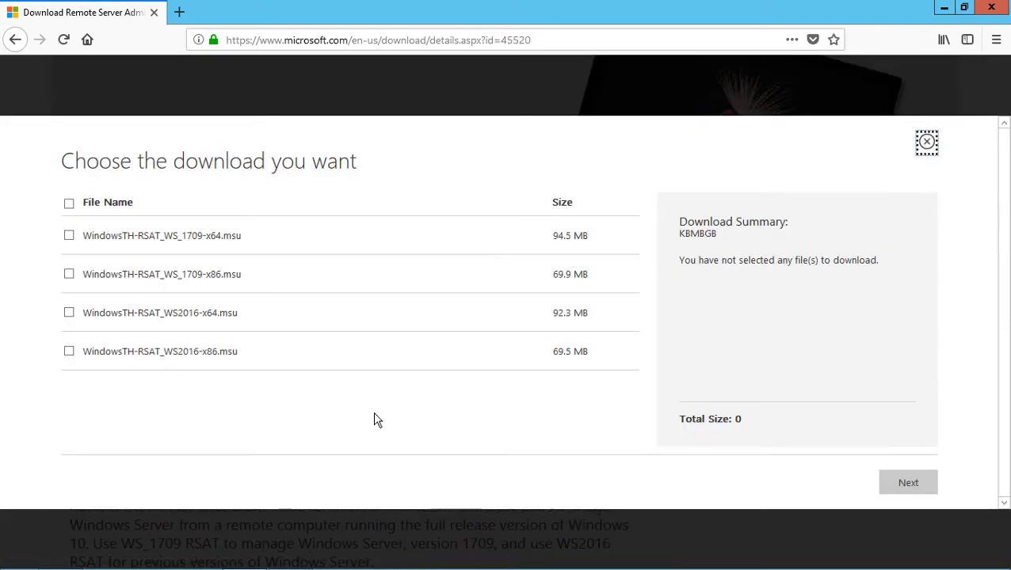
pyautogui.moveTo(282, 417)
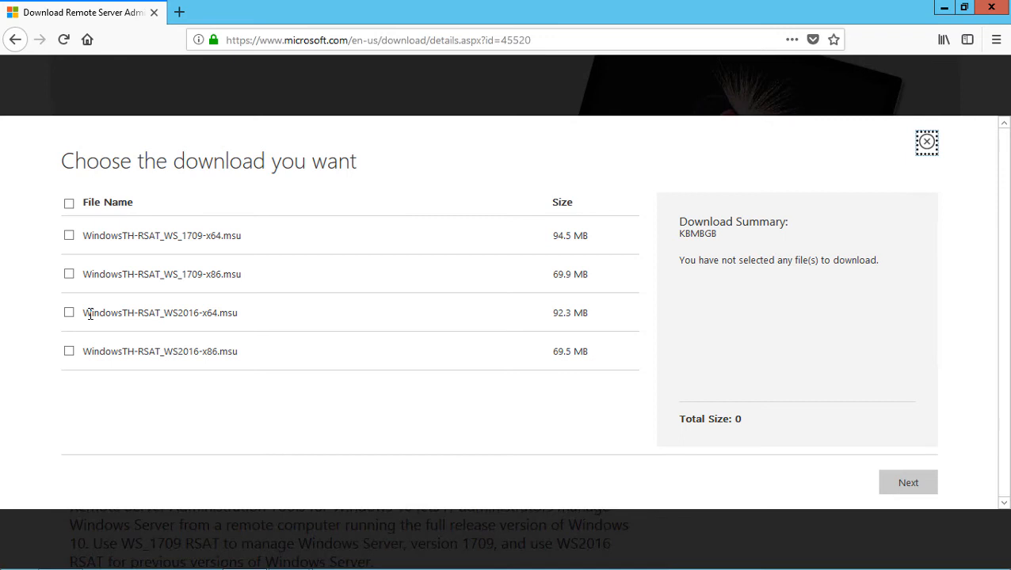
pyautogui.click(66, 314)
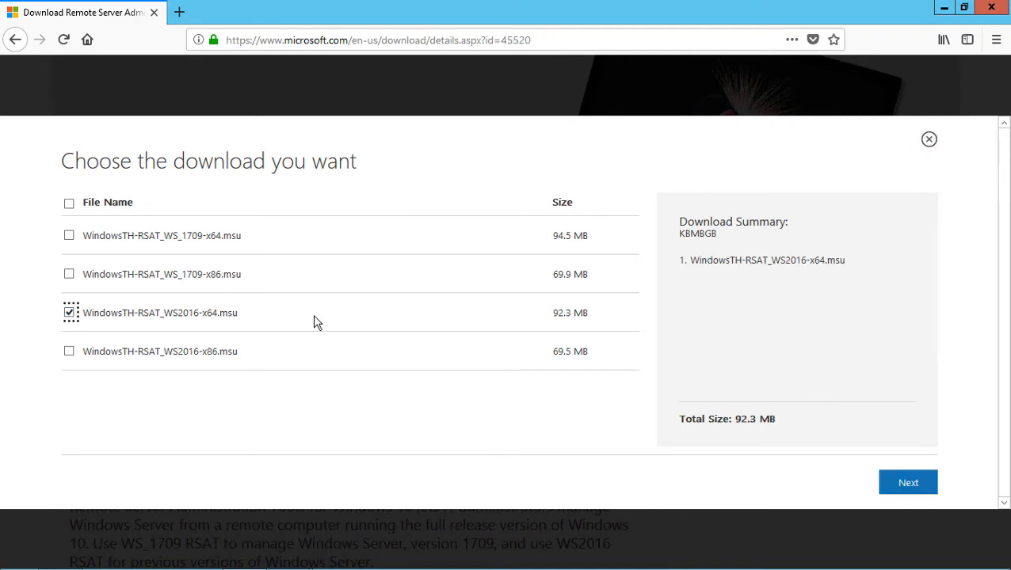
pyautogui.moveTo(551, 453)
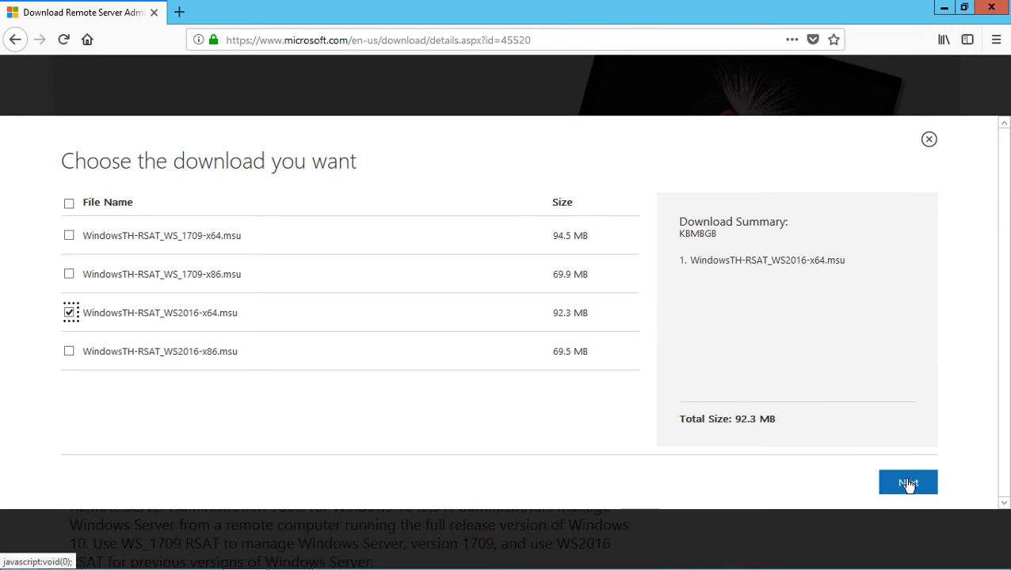
pyautogui.click(906, 482)
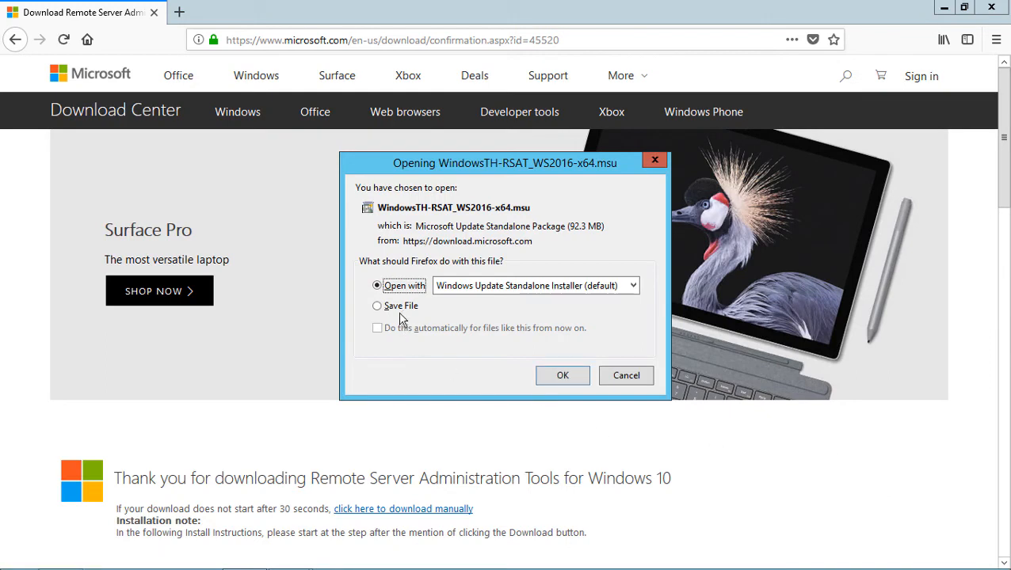
# - Let the package download, cancel the host's update installer, and bring up actions for the downloaded .msu
pyautogui.click(563, 375)
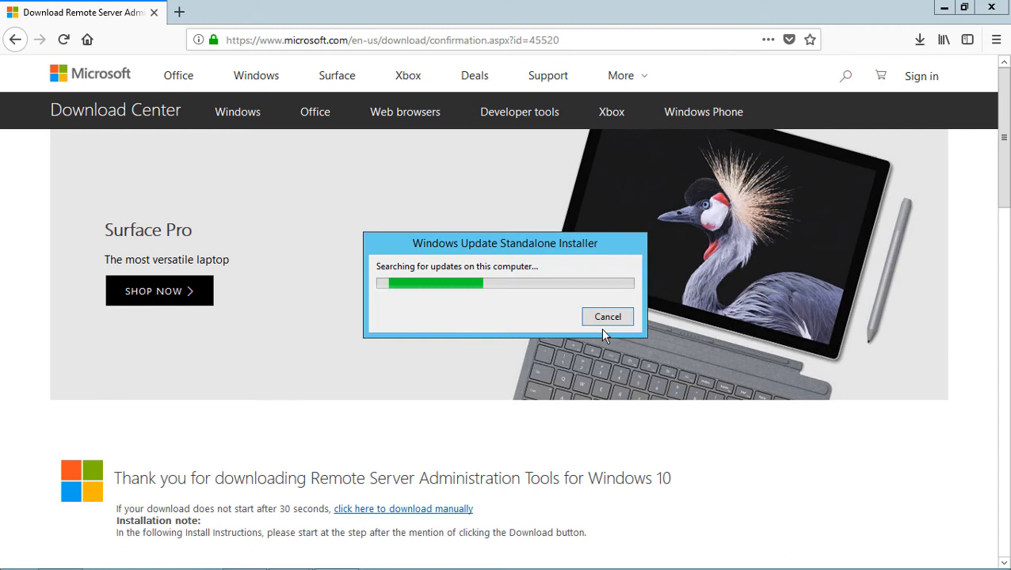
pyautogui.click(919, 38)
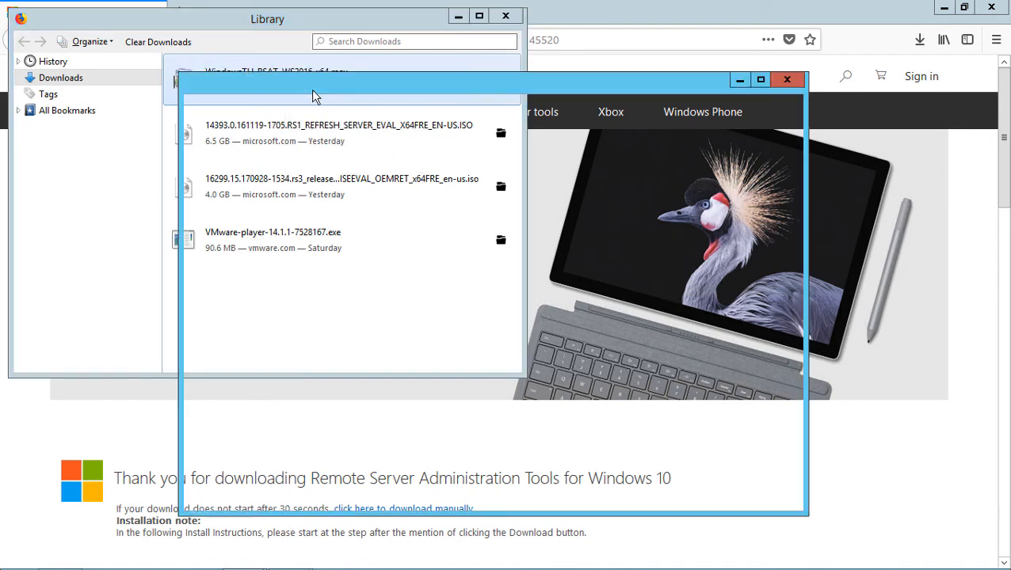
pyautogui.rightClick(384, 201)
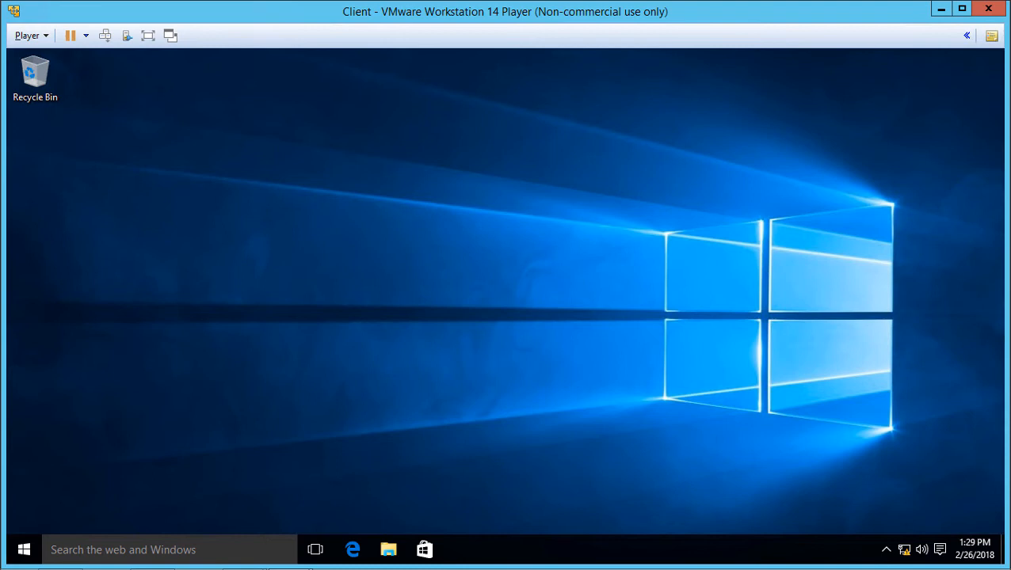
pyautogui.moveTo(509, 187)
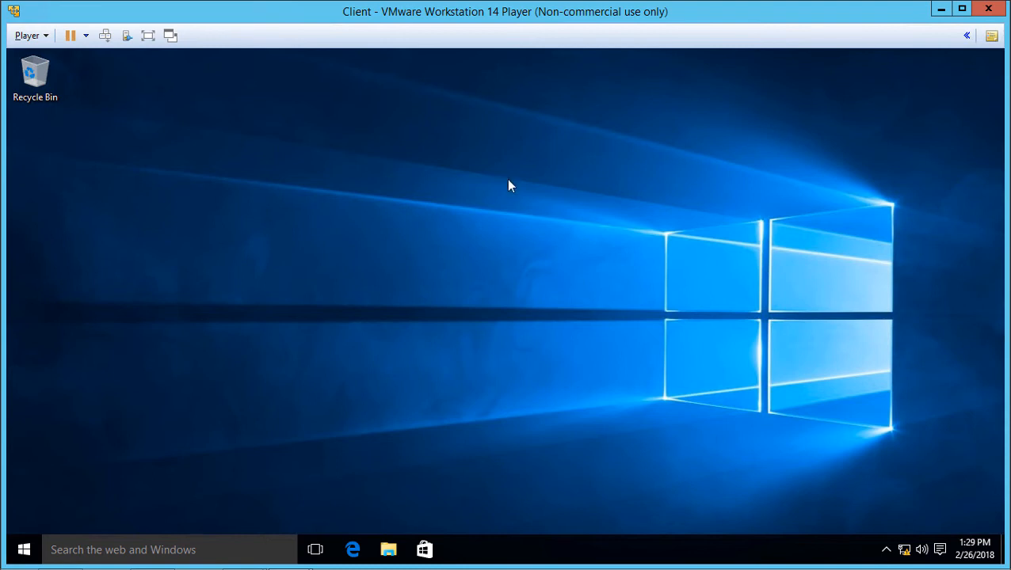
pyautogui.moveTo(507, 193)
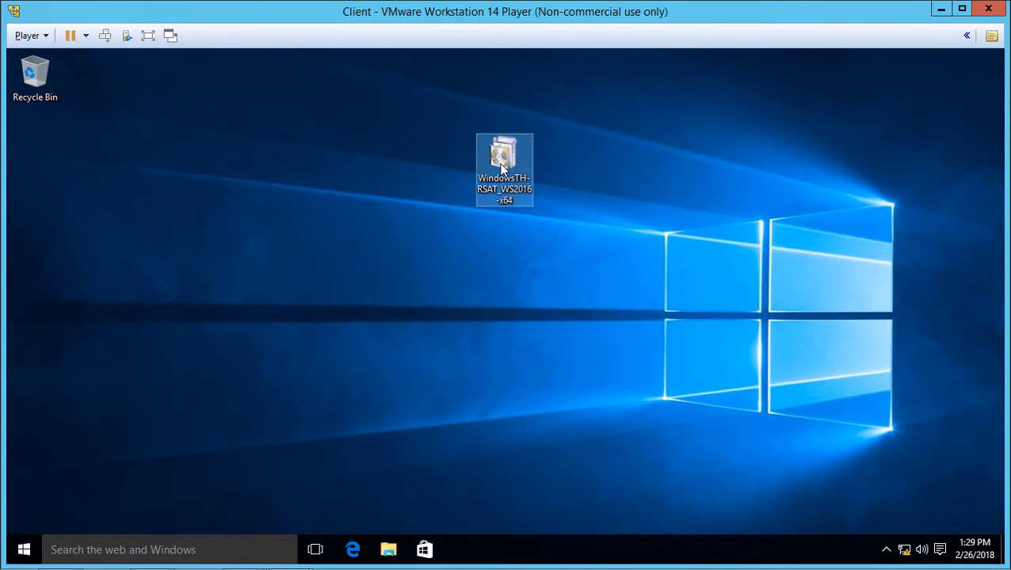
# - Launch WindowsTH-RSAT_WS2016-x64.msu from the client VM's desktop
pyautogui.doubleClick(497, 155)
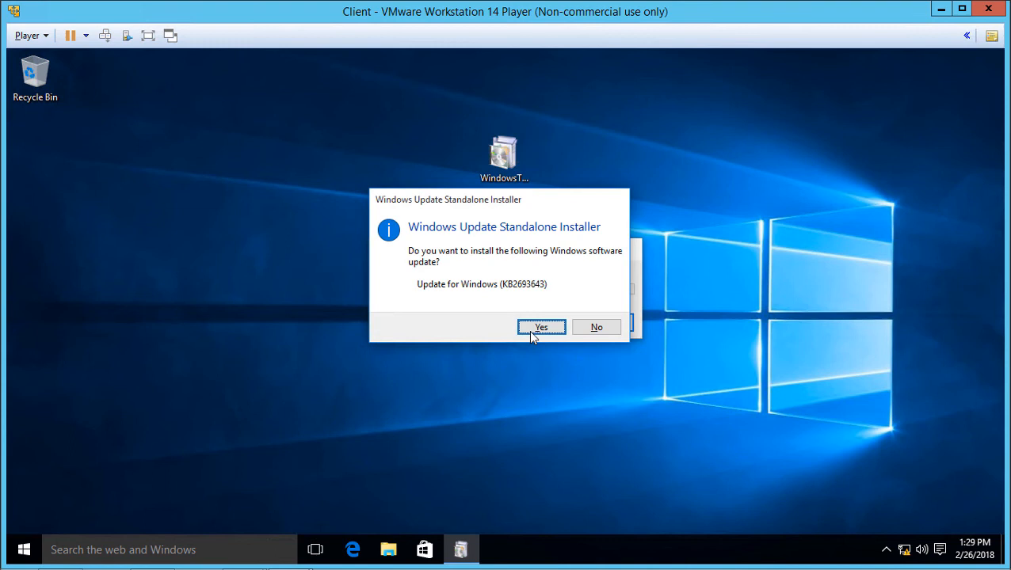
# - Confirm installing Update for Windows (KB2693643) on the client VM
pyautogui.click(542, 326)
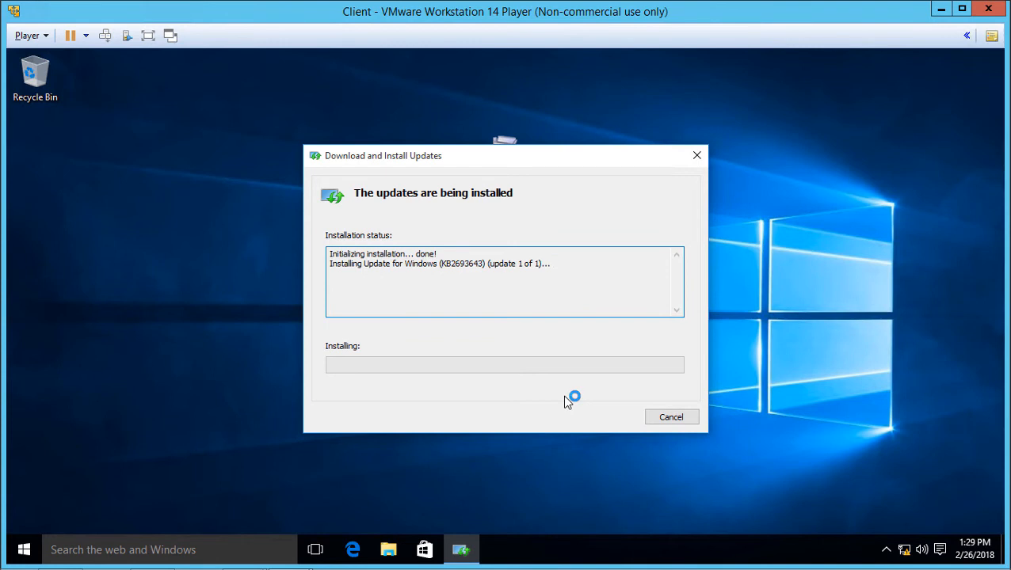
pyautogui.moveTo(584, 425)
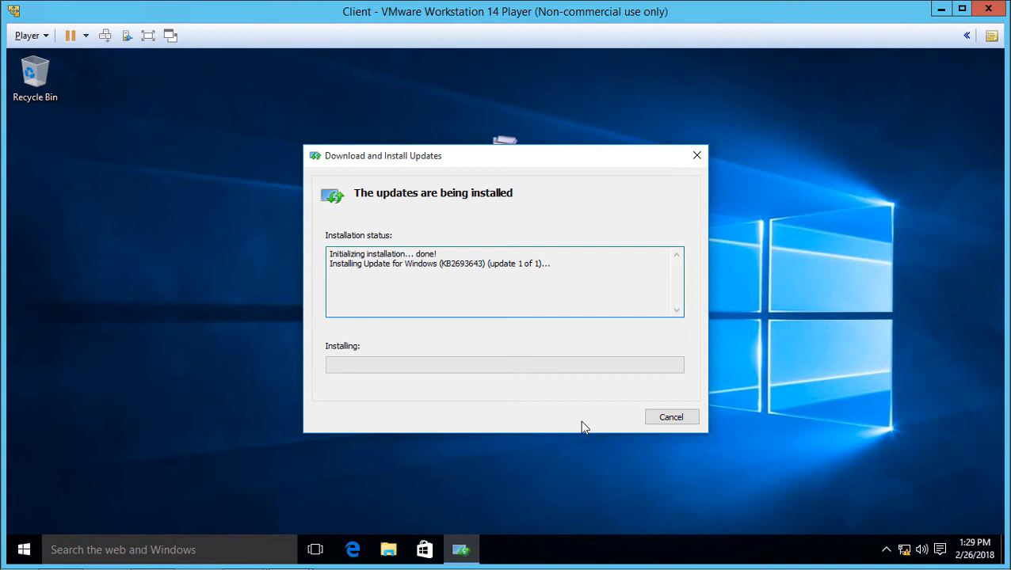
pyautogui.moveTo(580, 427)
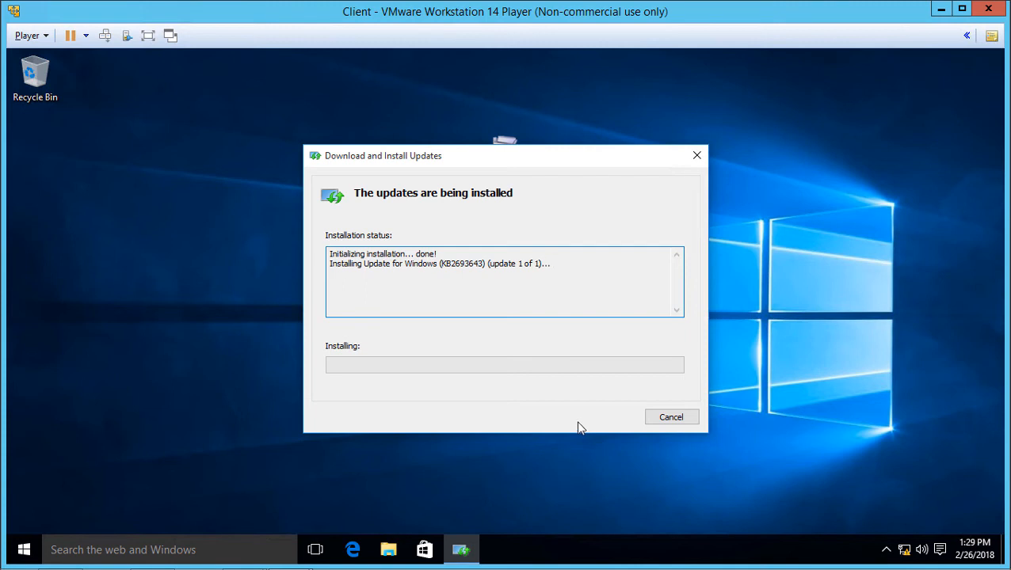
pyautogui.moveTo(583, 434)
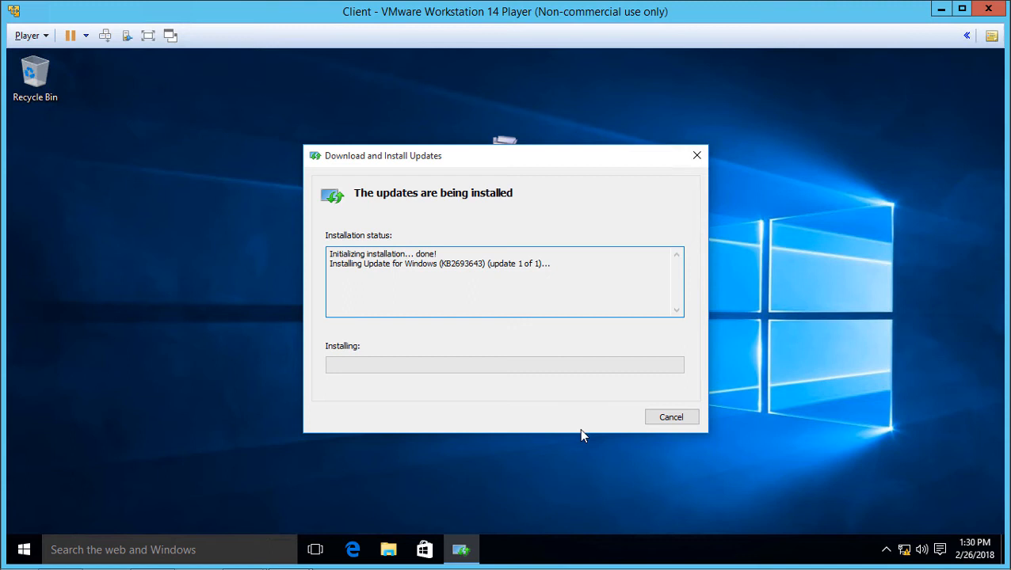
pyautogui.moveTo(583, 434)
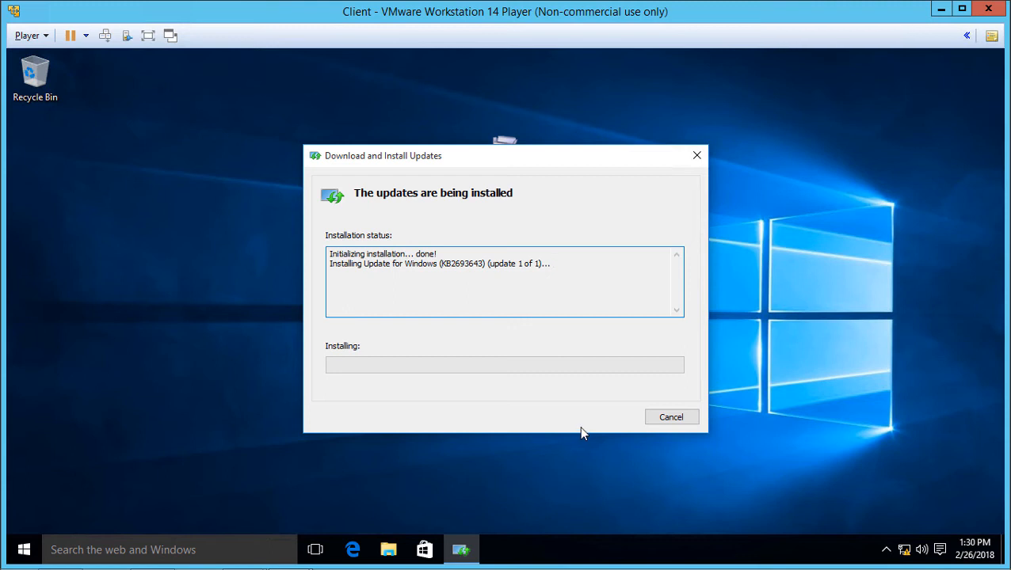
pyautogui.moveTo(583, 441)
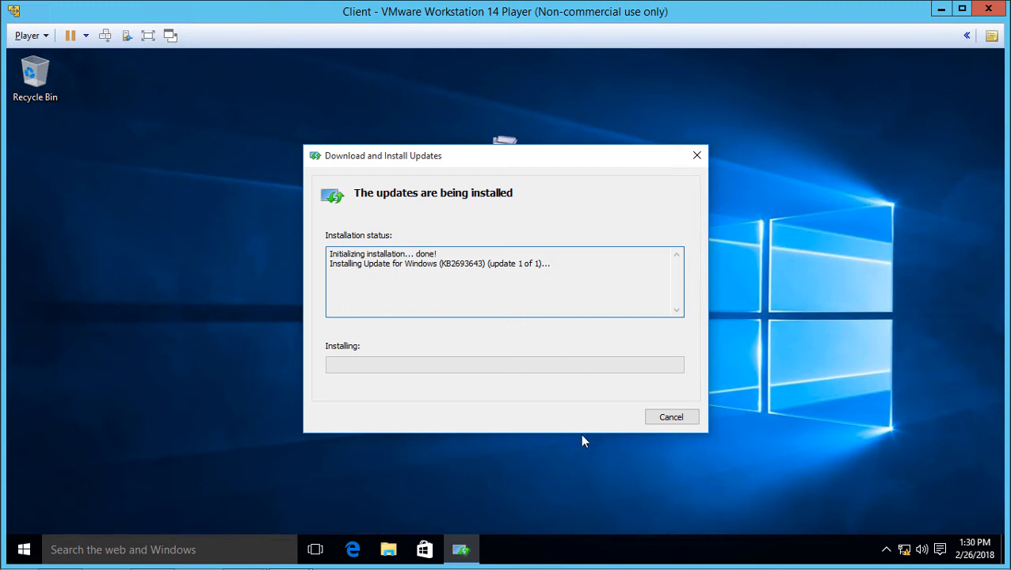
pyautogui.moveTo(584, 444)
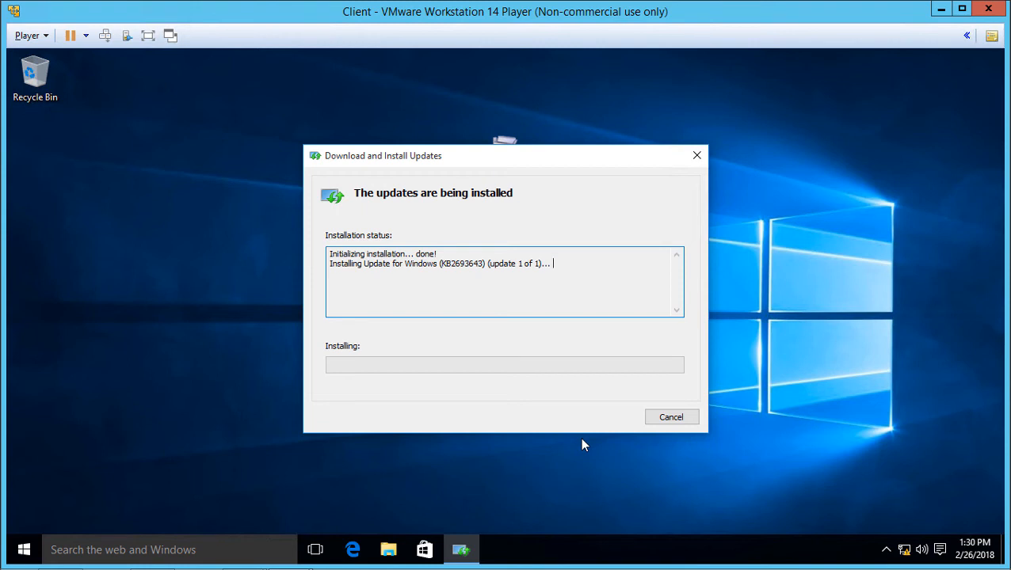
pyautogui.moveTo(583, 450)
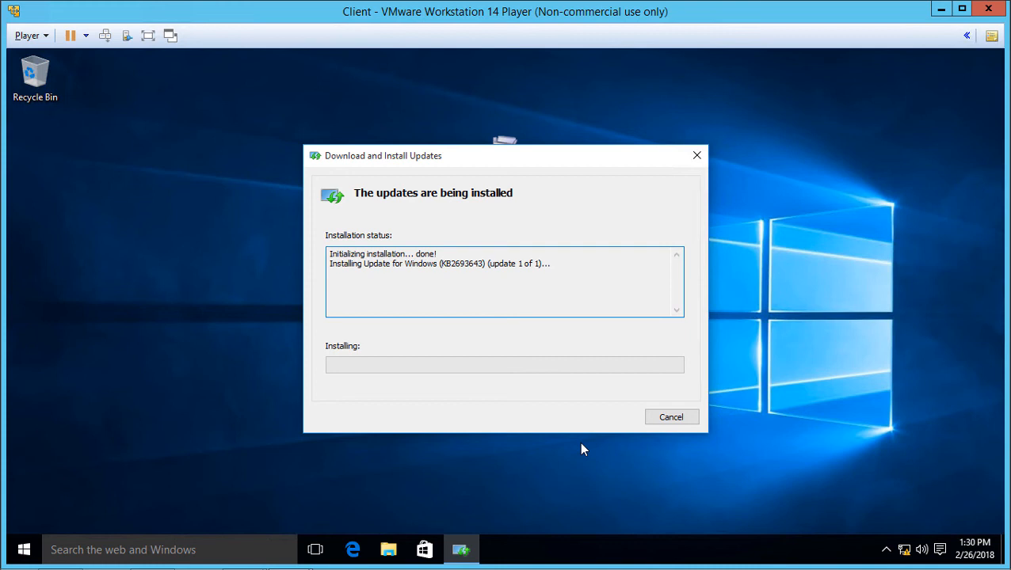
pyautogui.moveTo(583, 451)
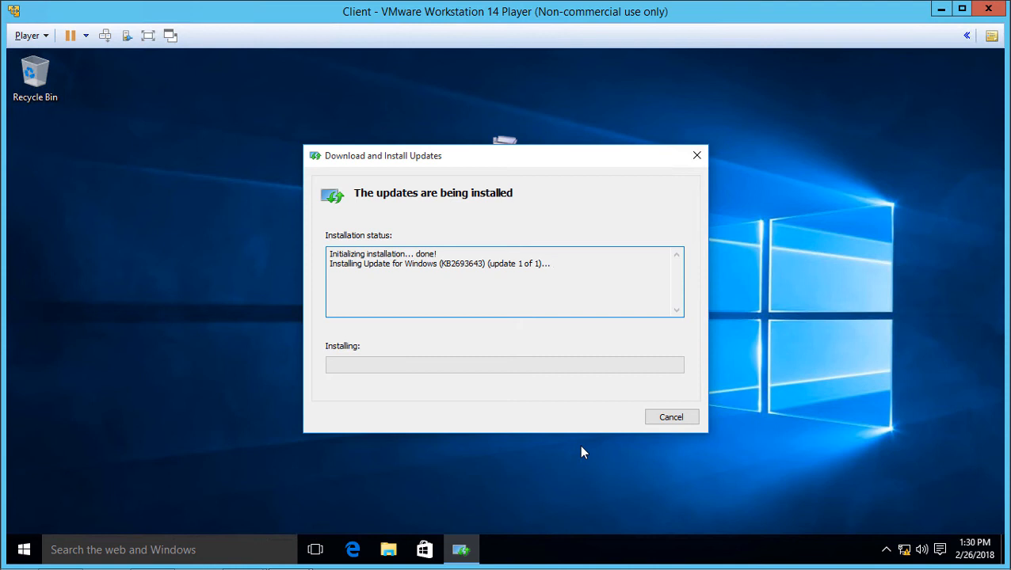
pyautogui.moveTo(552, 466)
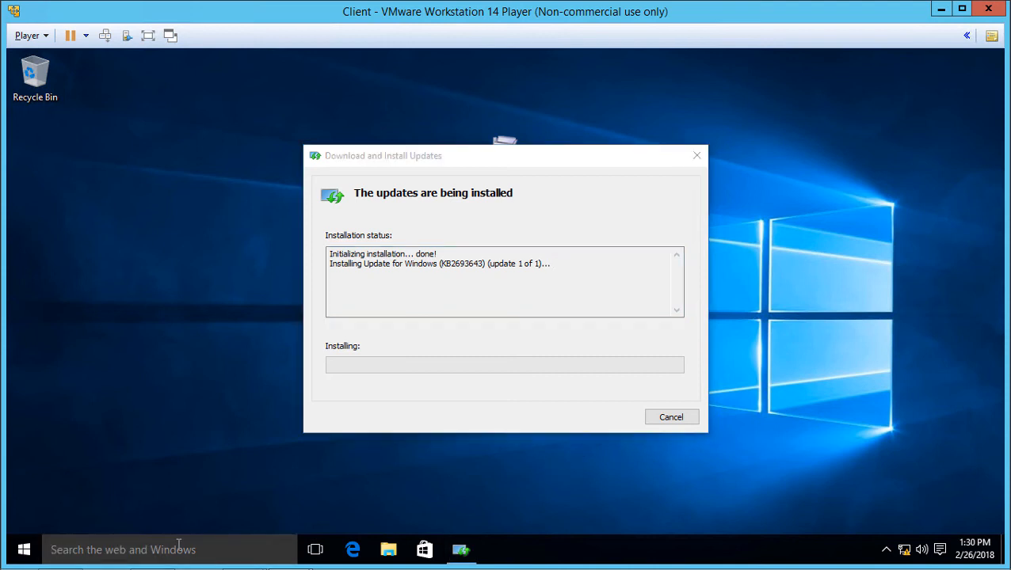
pyautogui.moveTo(158, 551)
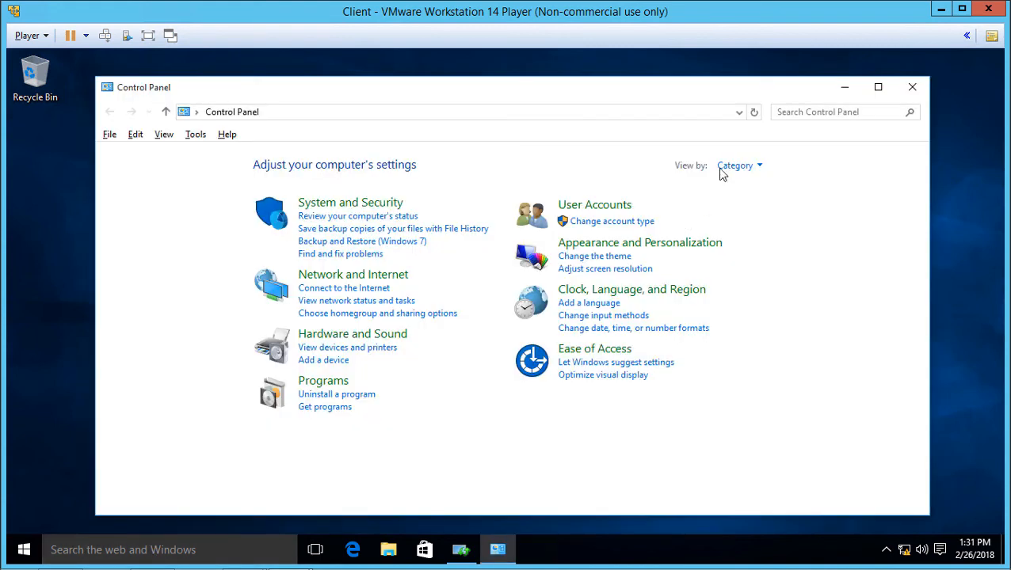
# - Show the client's Control Panel items as large icons
pyautogui.click(738, 165)
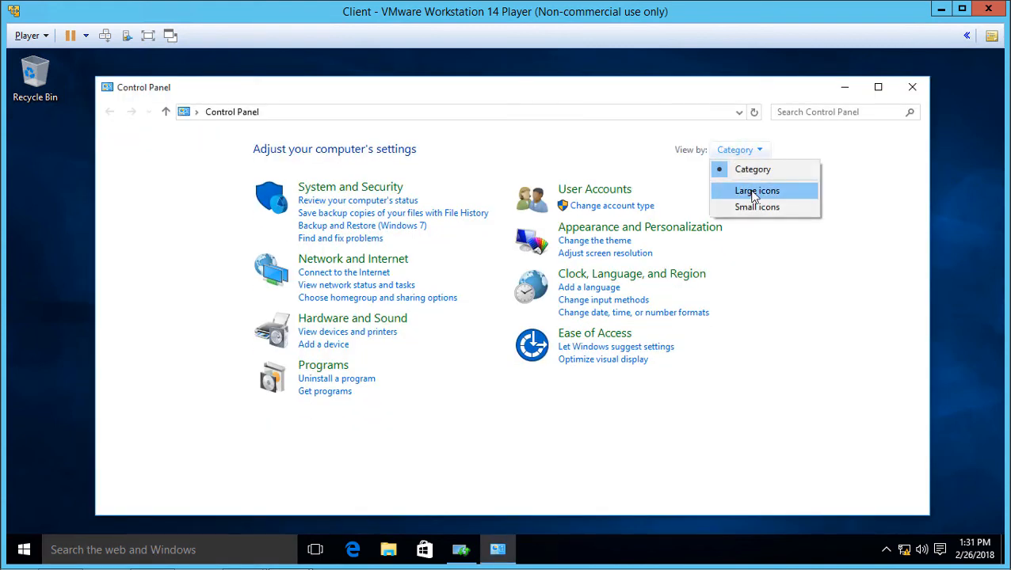
pyautogui.click(757, 190)
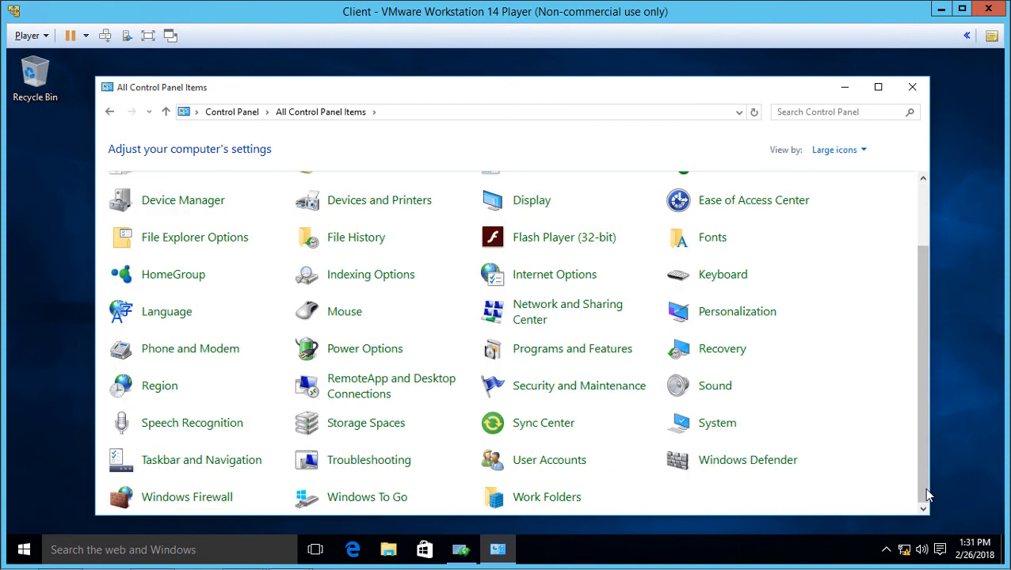
pyautogui.moveTo(552, 336)
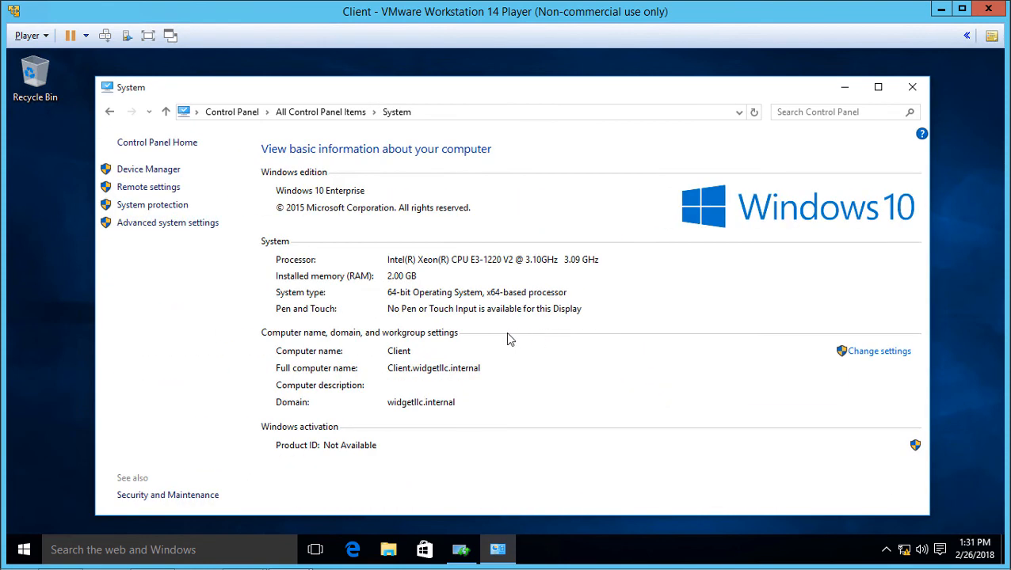
pyautogui.moveTo(404, 298)
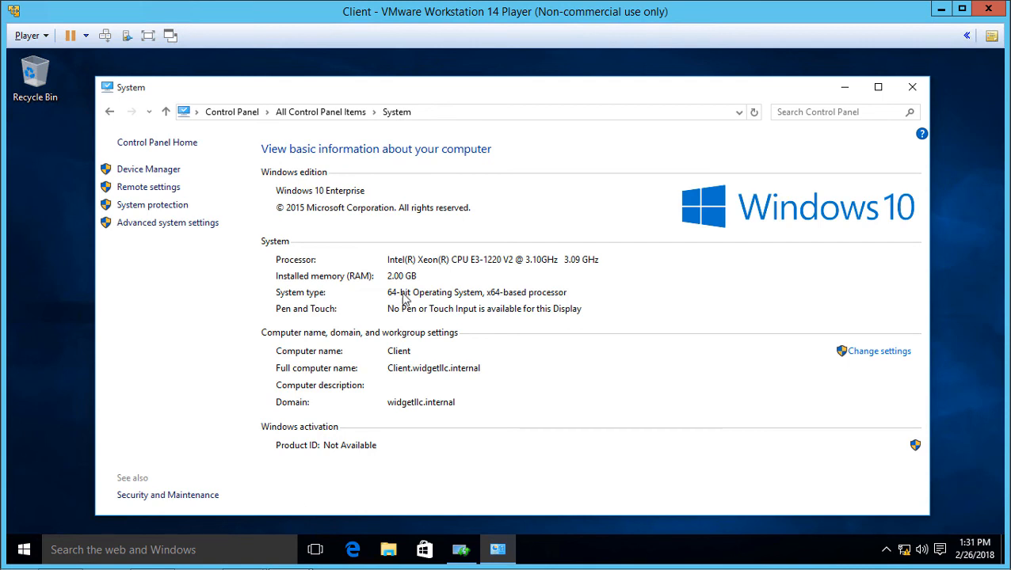
pyautogui.moveTo(545, 355)
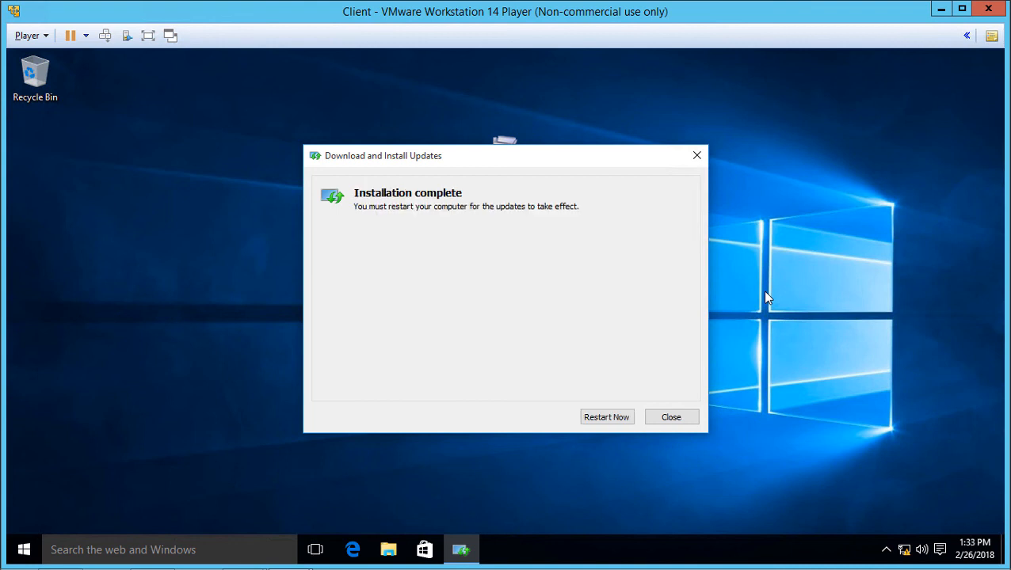
pyautogui.moveTo(599, 418)
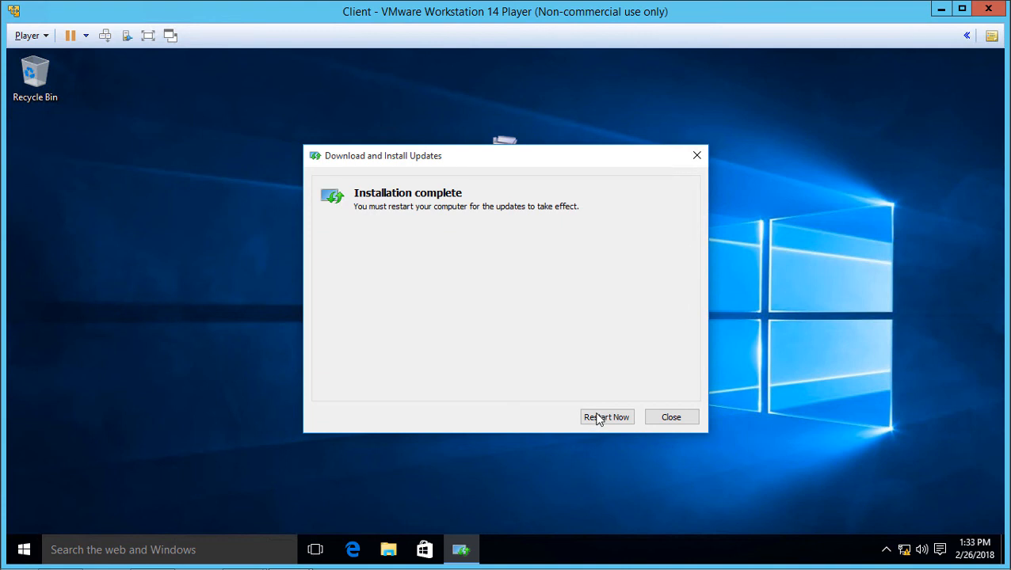
# - Restart the client VM now to complete the RSAT update installation
pyautogui.click(605, 417)
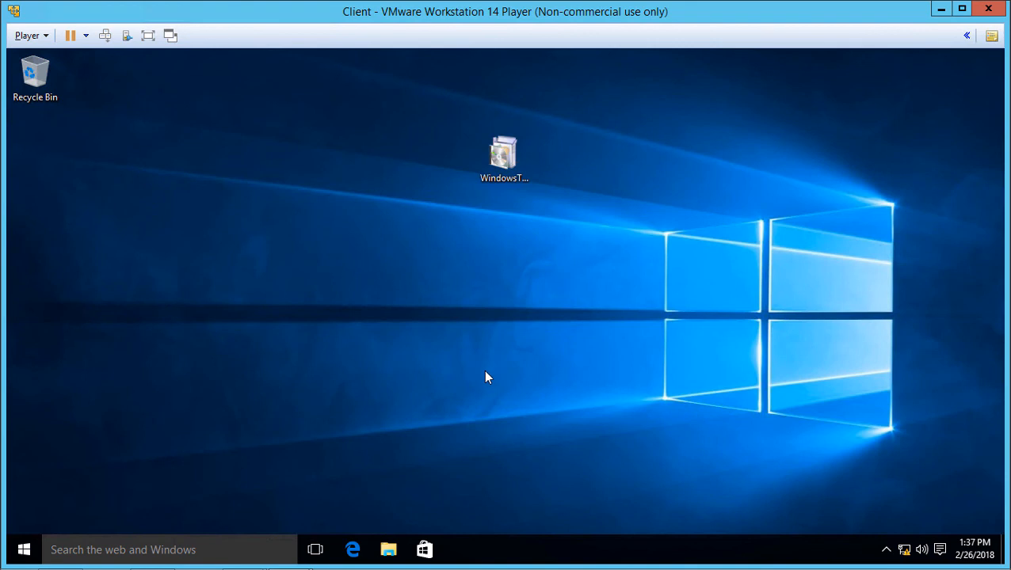
pyautogui.moveTo(200, 468)
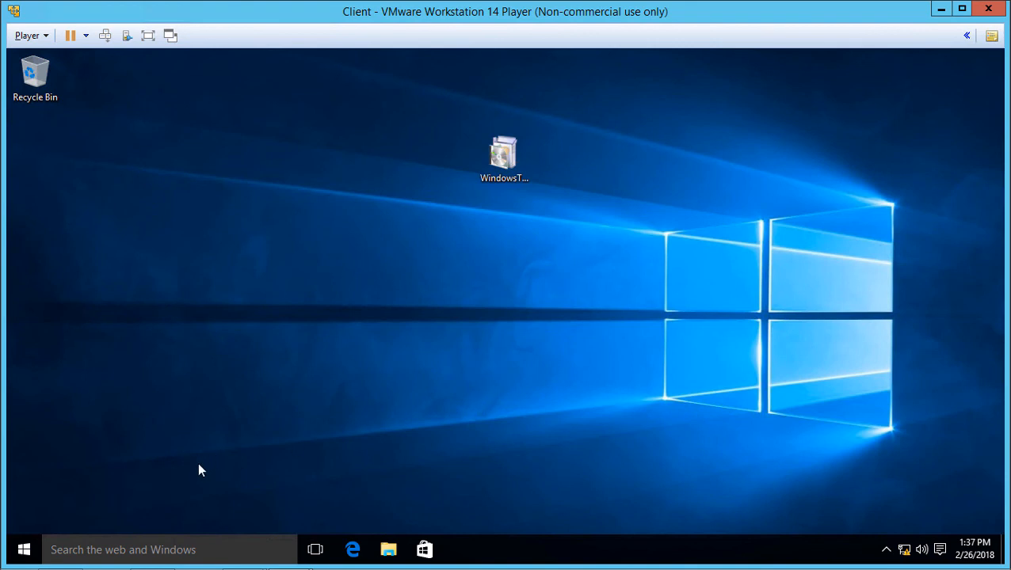
pyautogui.moveTo(146, 499)
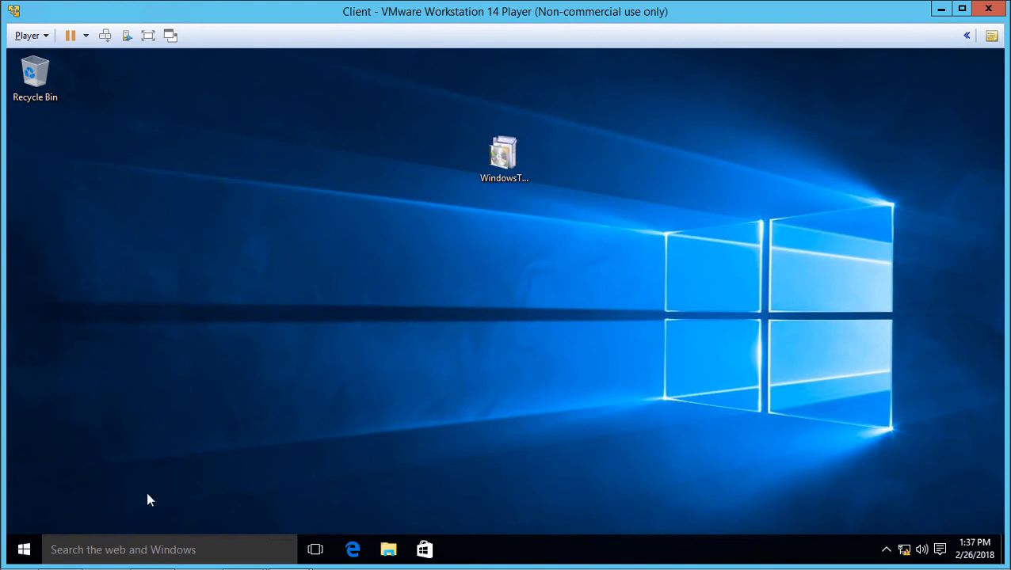
# - Find Control Panel from Start search and go into its Administrative Tools folder
pyautogui.rightClick(24, 557)
pyautogui.write('c')
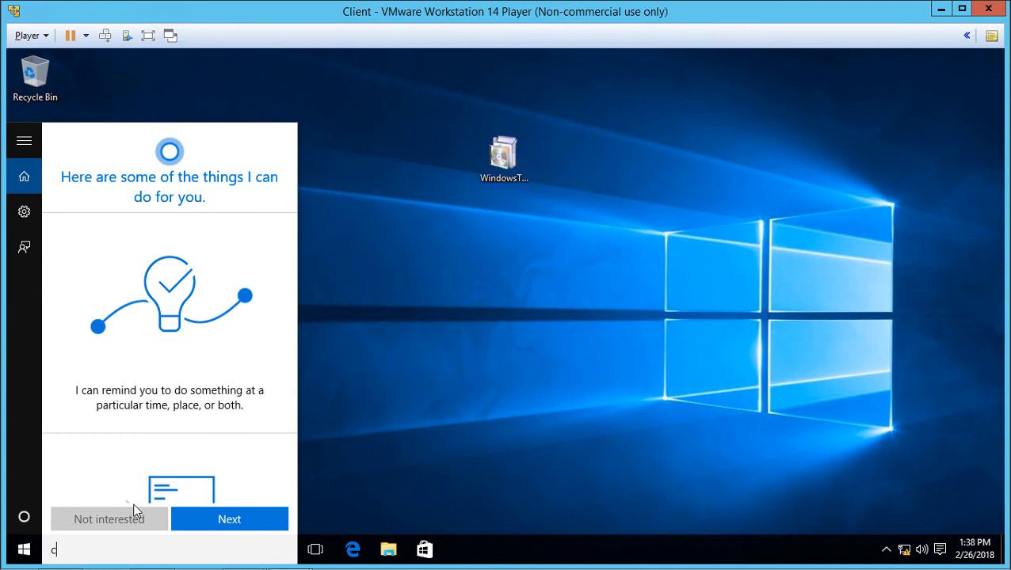
pyautogui.write('ontrol panel')
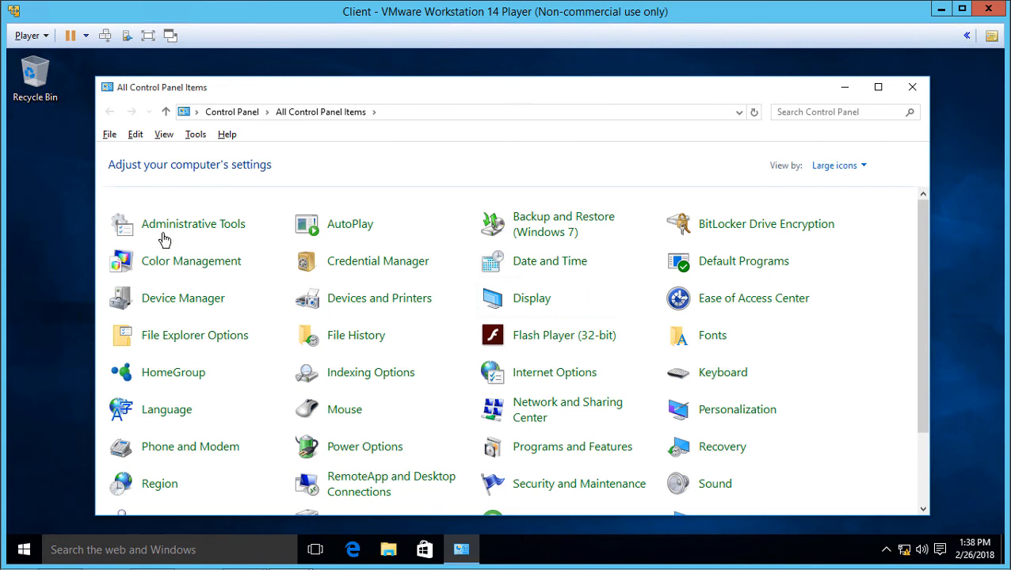
pyautogui.moveTo(183, 230)
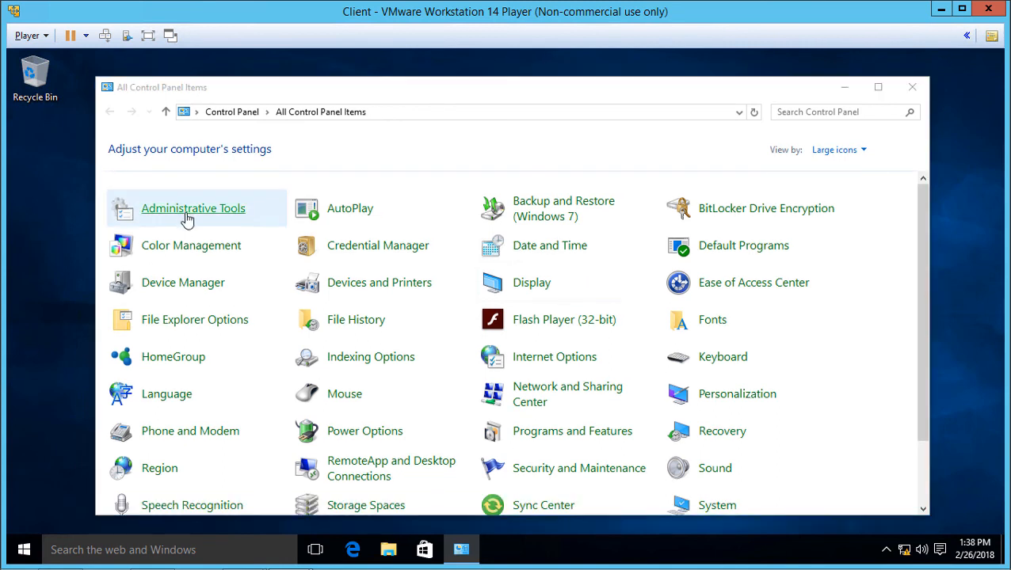
pyautogui.doubleClick(193, 208)
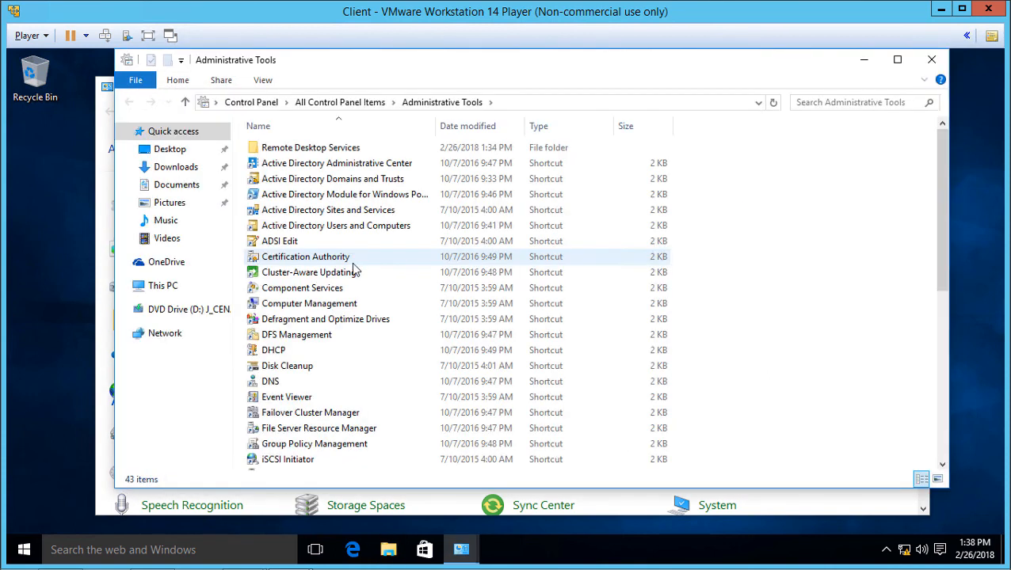
# - Look over the Active Directory Domains and Trusts and Users and Computers shortcuts, then bring up Start
pyautogui.click(333, 178)
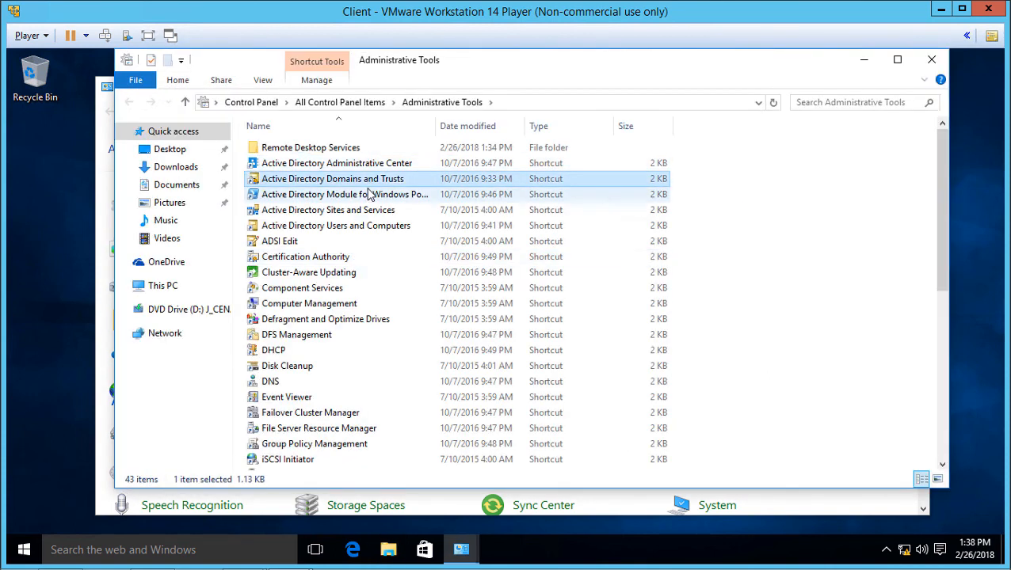
pyautogui.click(337, 225)
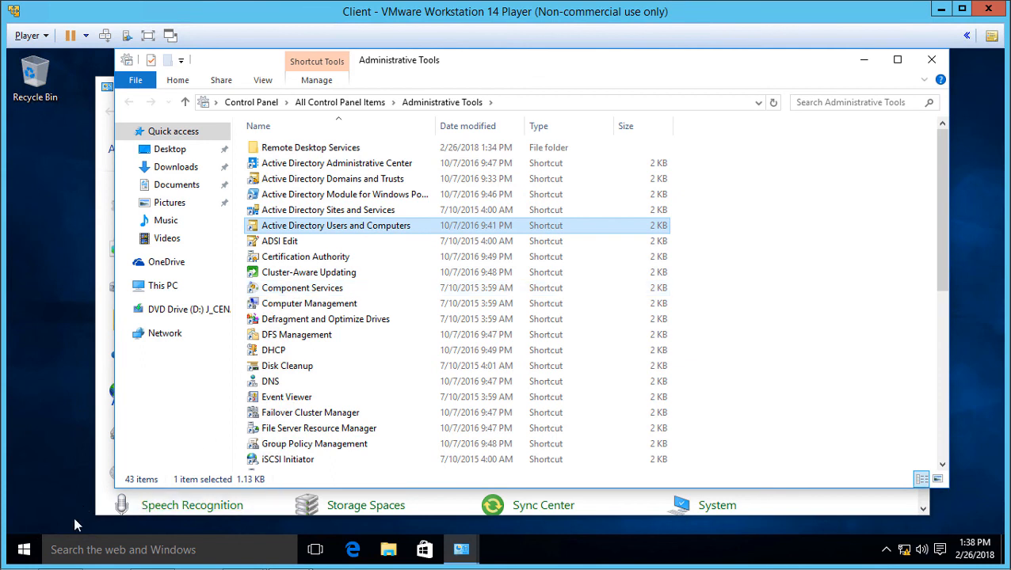
pyautogui.click(11, 551)
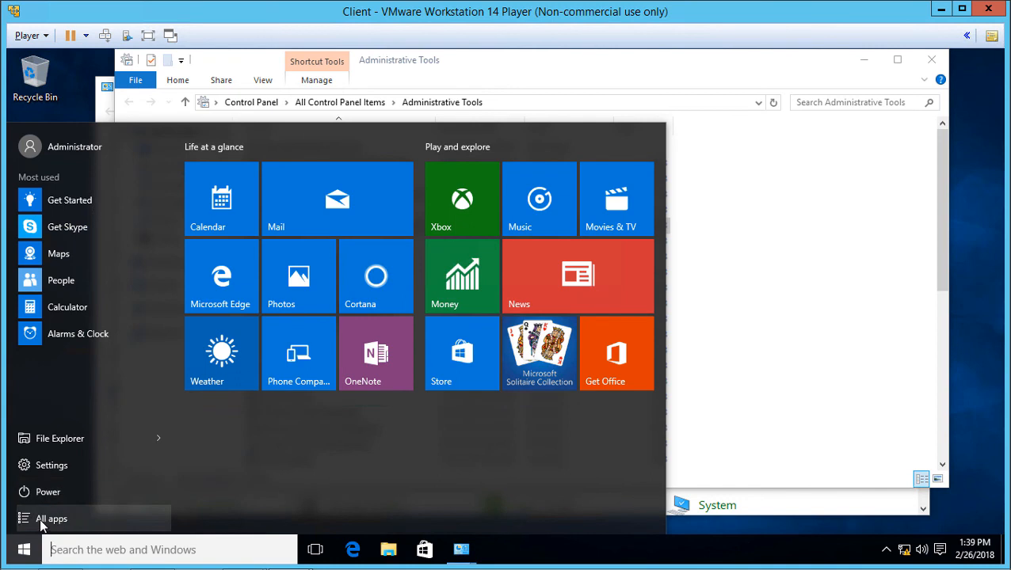
# - Launch Server Manager from All apps and open Active Directory Users and Computers for widgetllc.internal
pyautogui.click(51, 520)
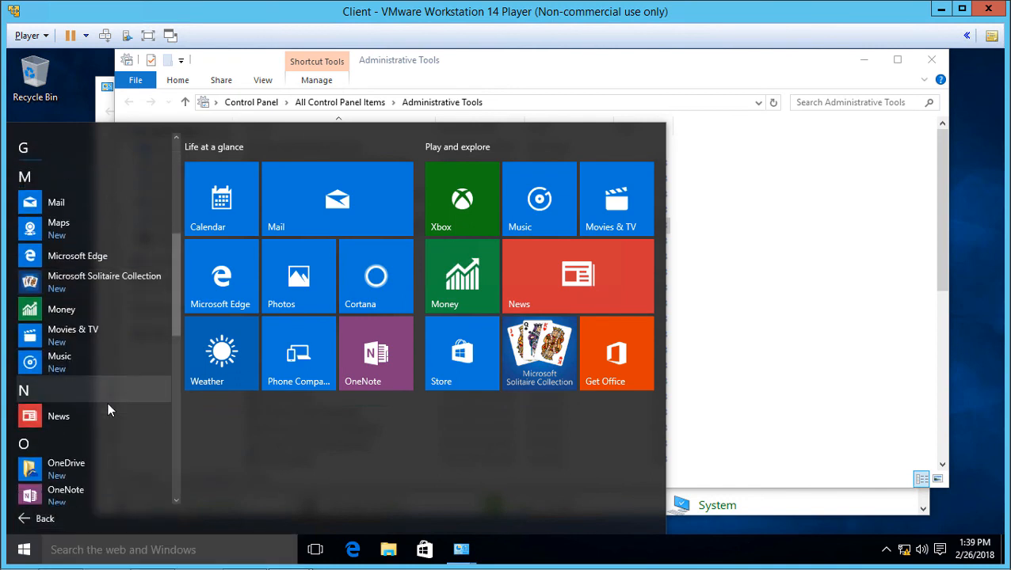
pyautogui.scroll(-3)
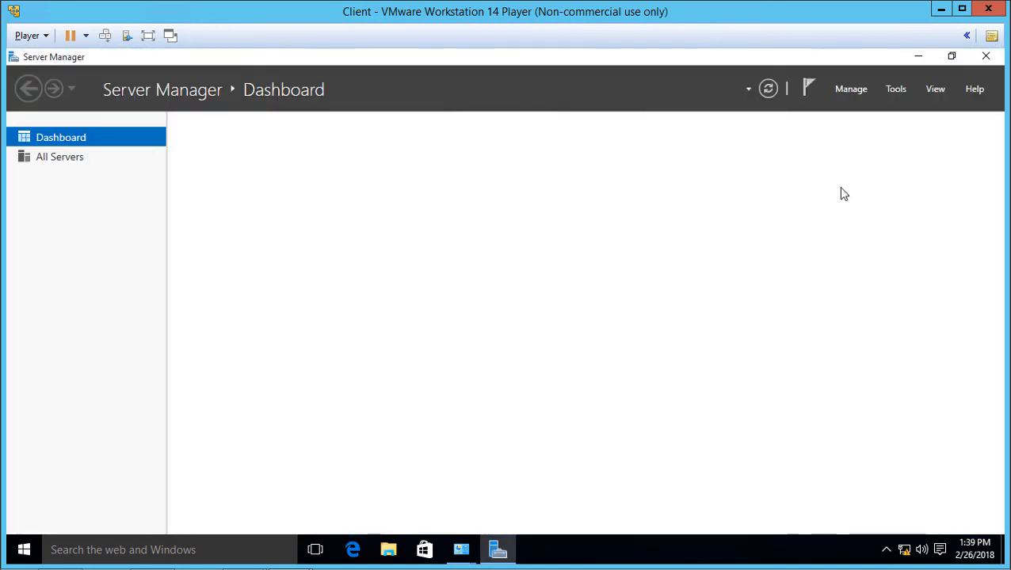
pyautogui.click(897, 88)
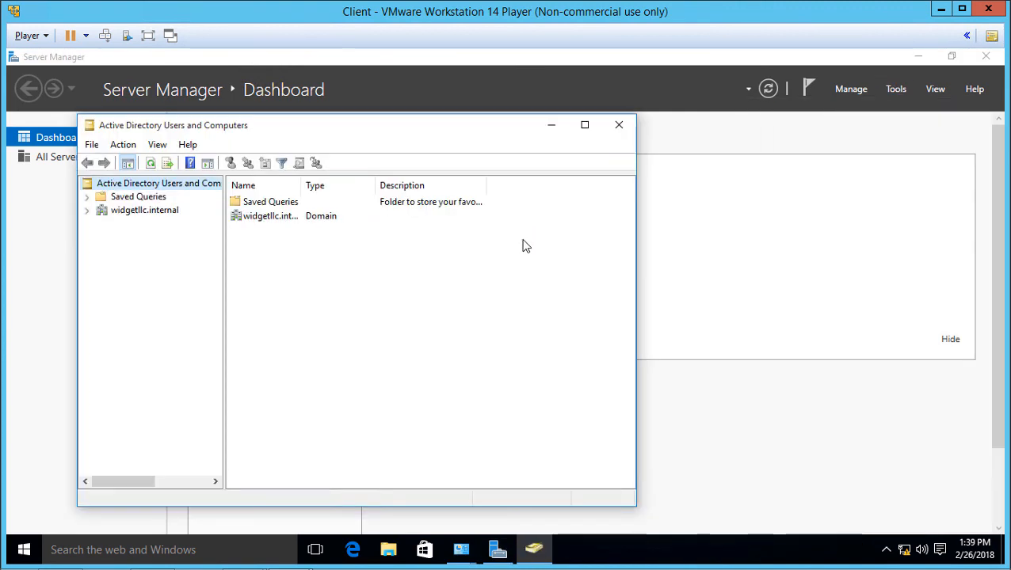
# - Maximize ADUC, expand widgetllc.internal and show the Information Technology OU's computers, group and users
pyautogui.click(583, 124)
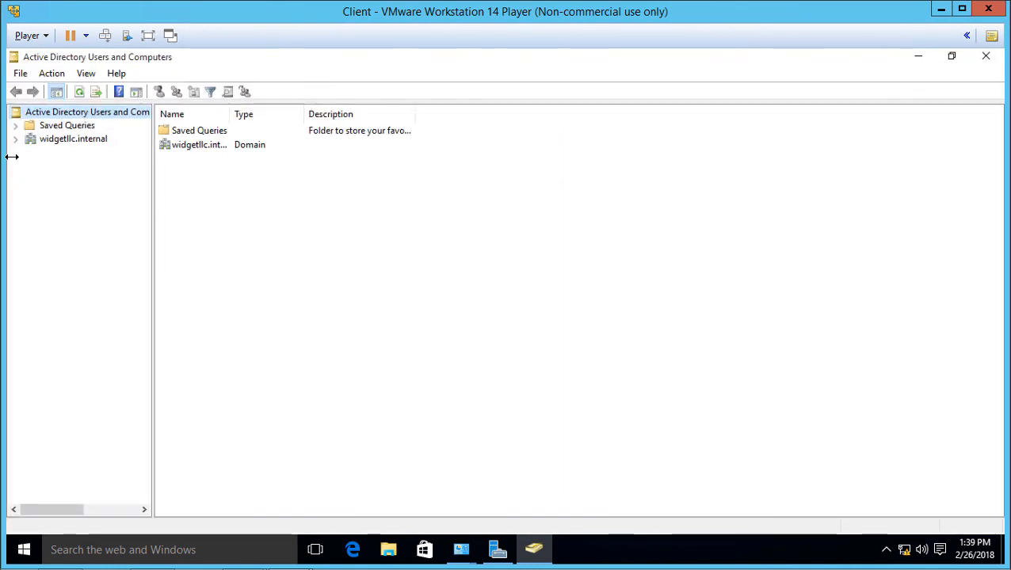
pyautogui.click(16, 138)
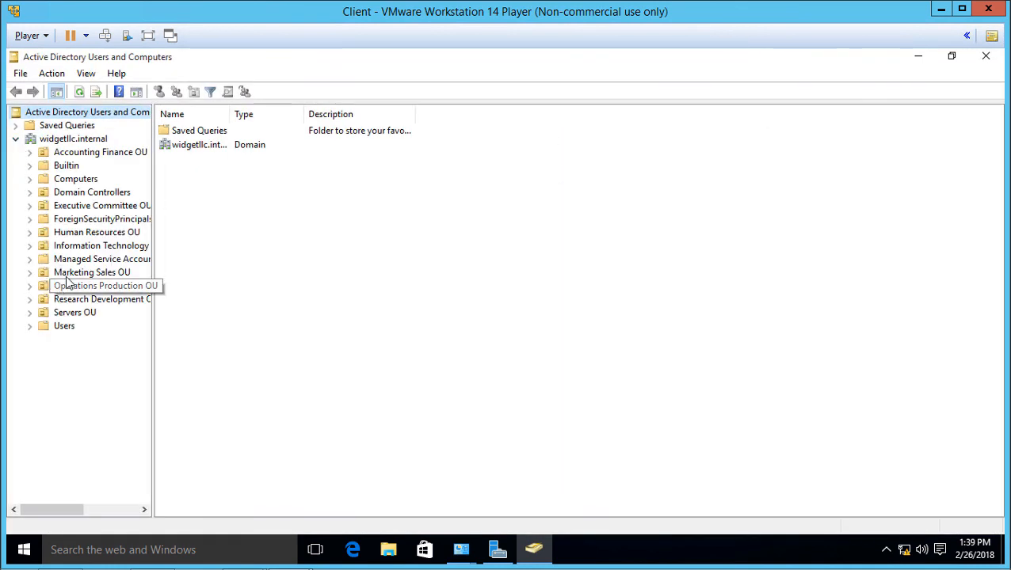
pyautogui.click(99, 246)
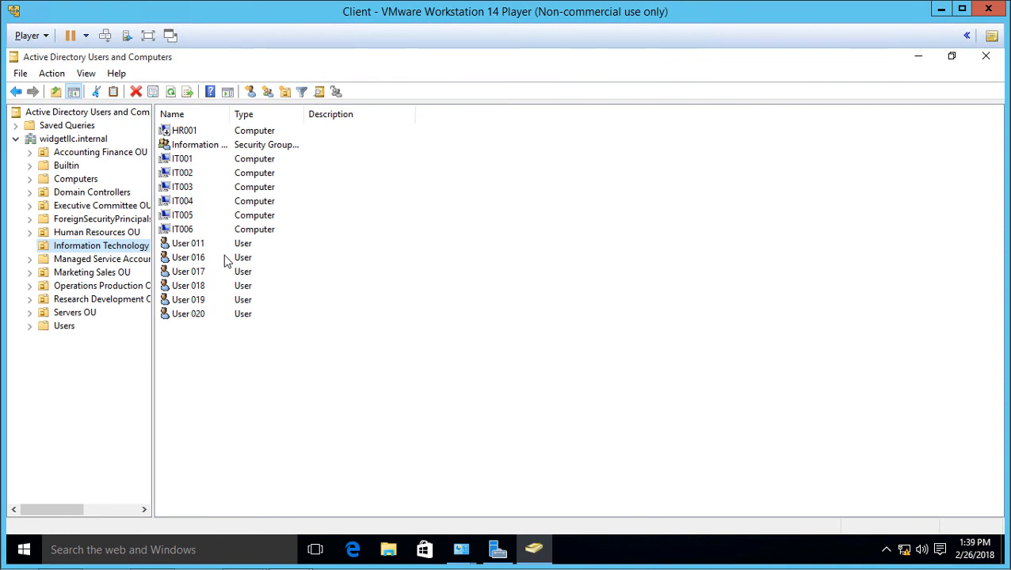
pyautogui.moveTo(321, 269)
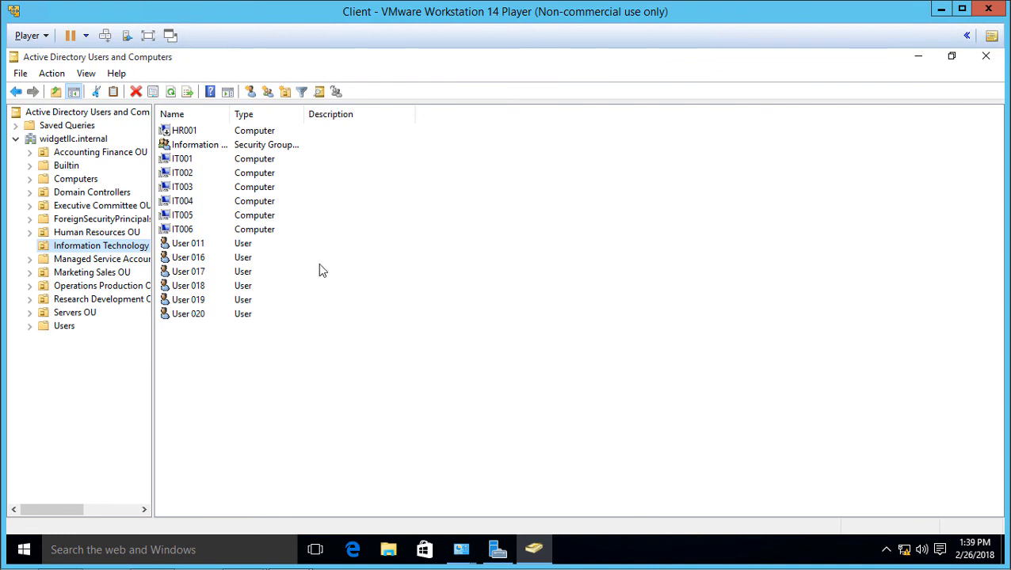
pyautogui.moveTo(392, 344)
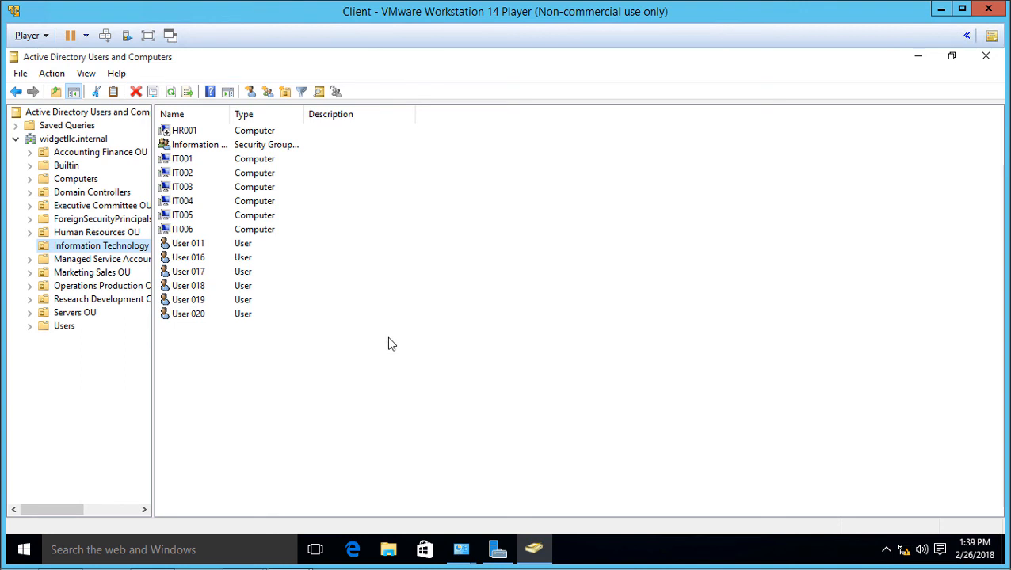
pyautogui.moveTo(408, 361)
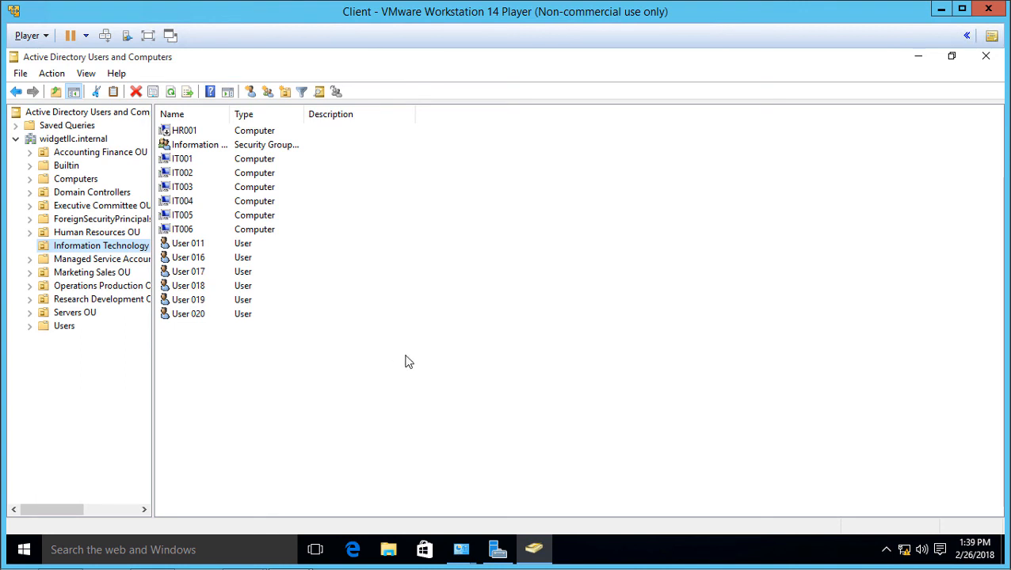